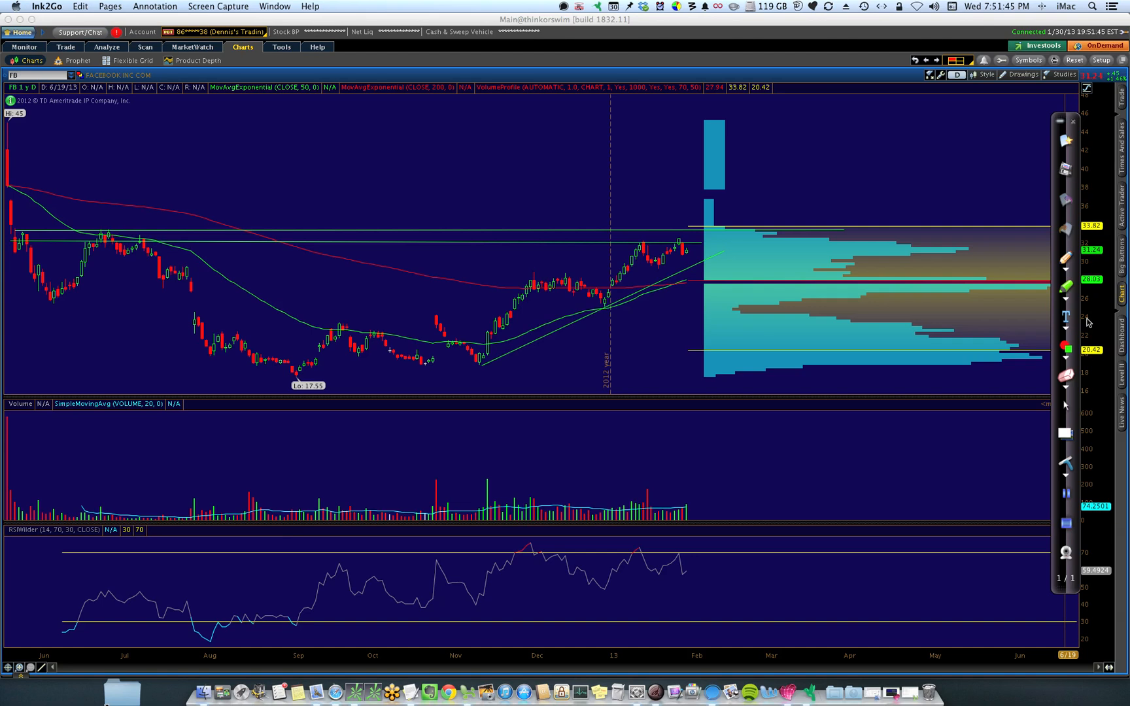
pyautogui.moveTo(986, 323)
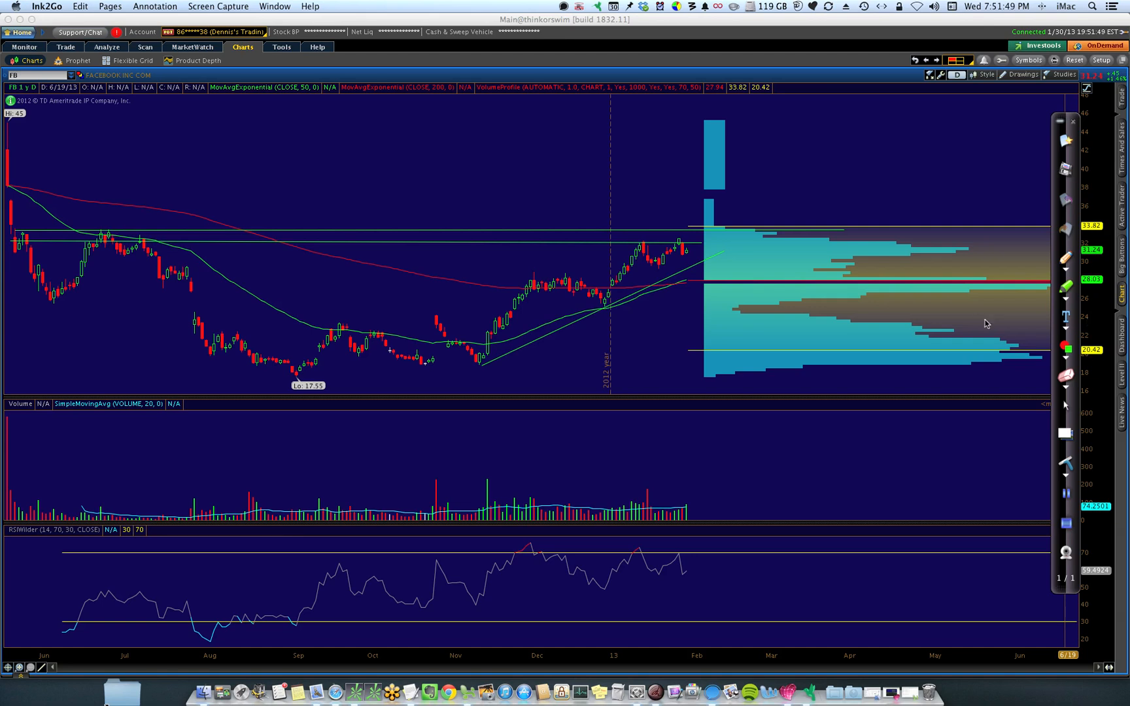
pyautogui.moveTo(755, 284)
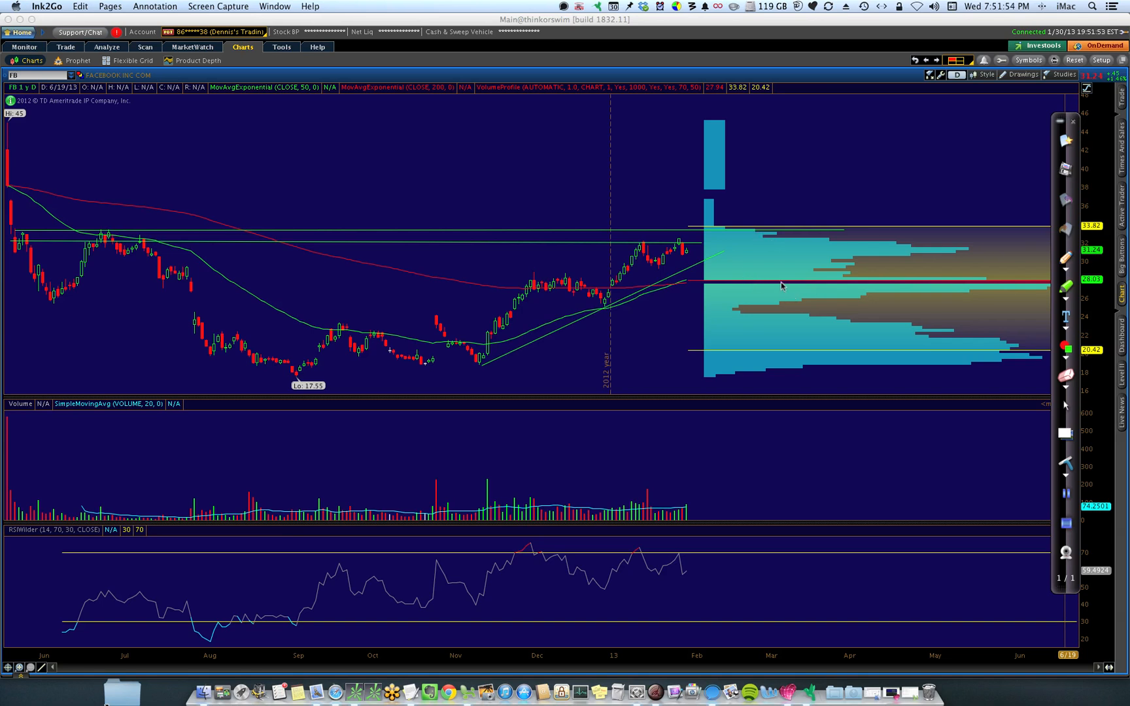
pyautogui.moveTo(732, 292)
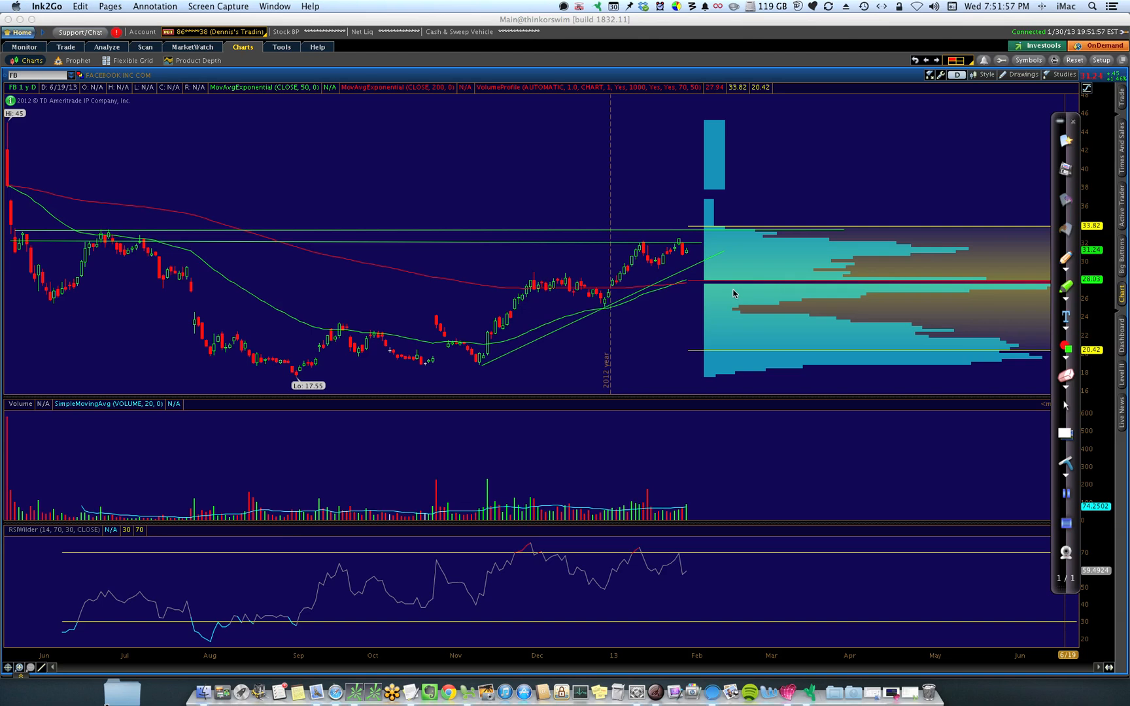
pyautogui.moveTo(1045, 287)
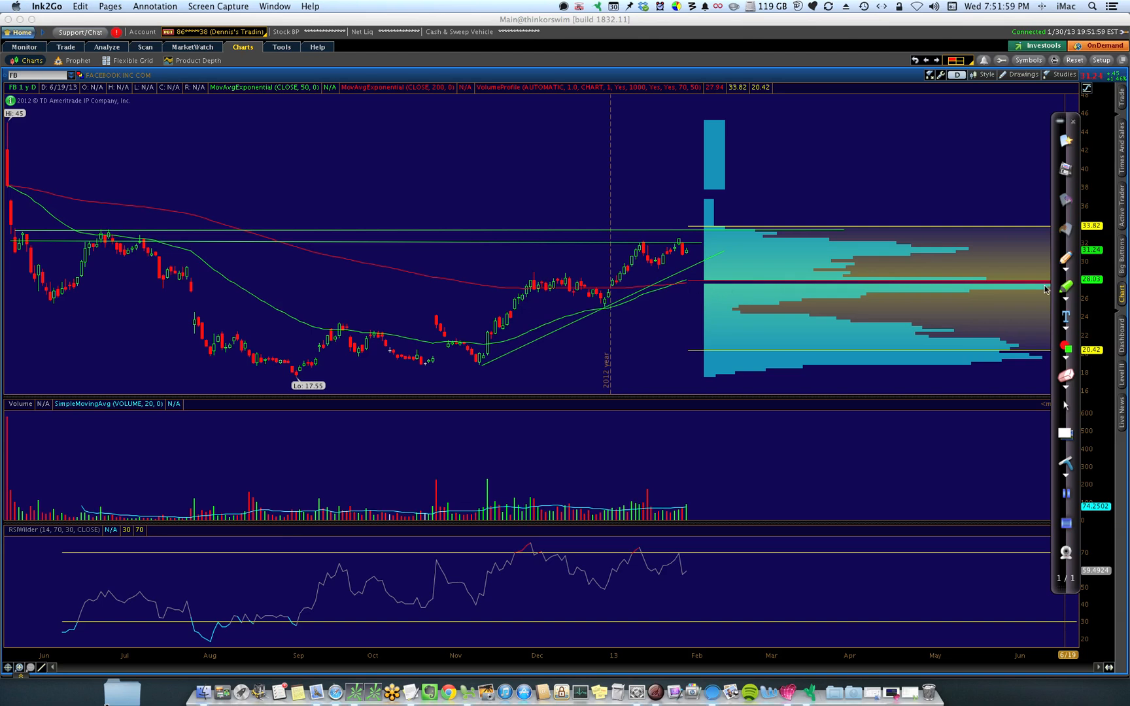
pyautogui.moveTo(731, 286)
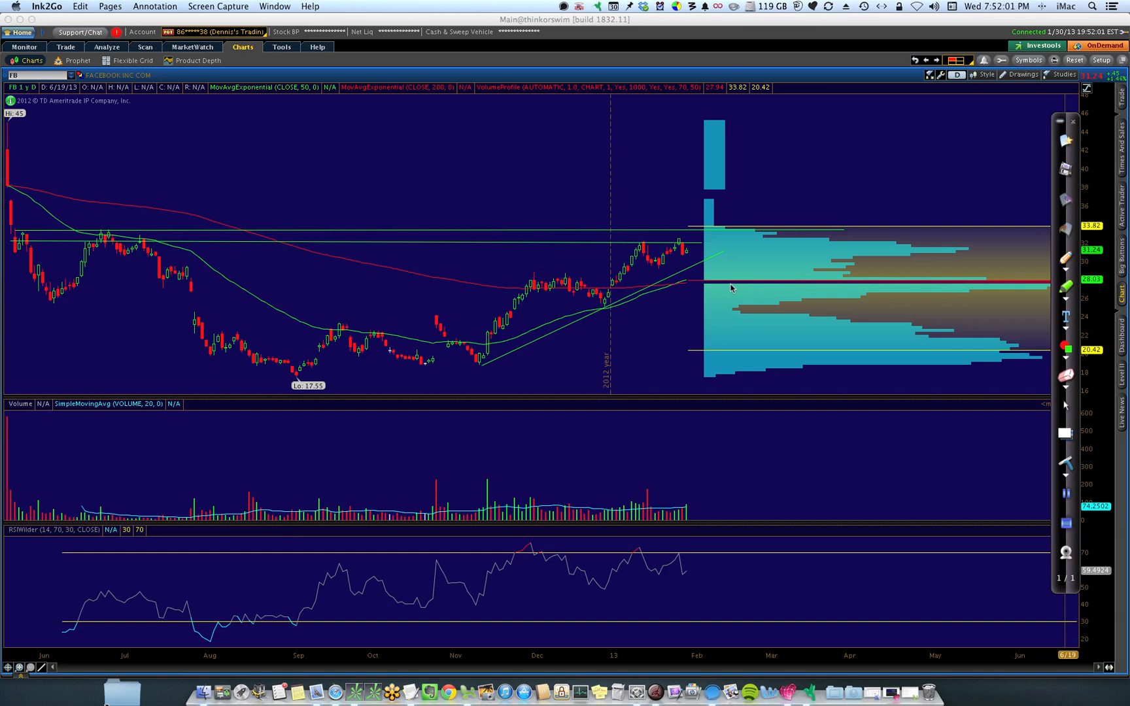
pyautogui.moveTo(695, 287)
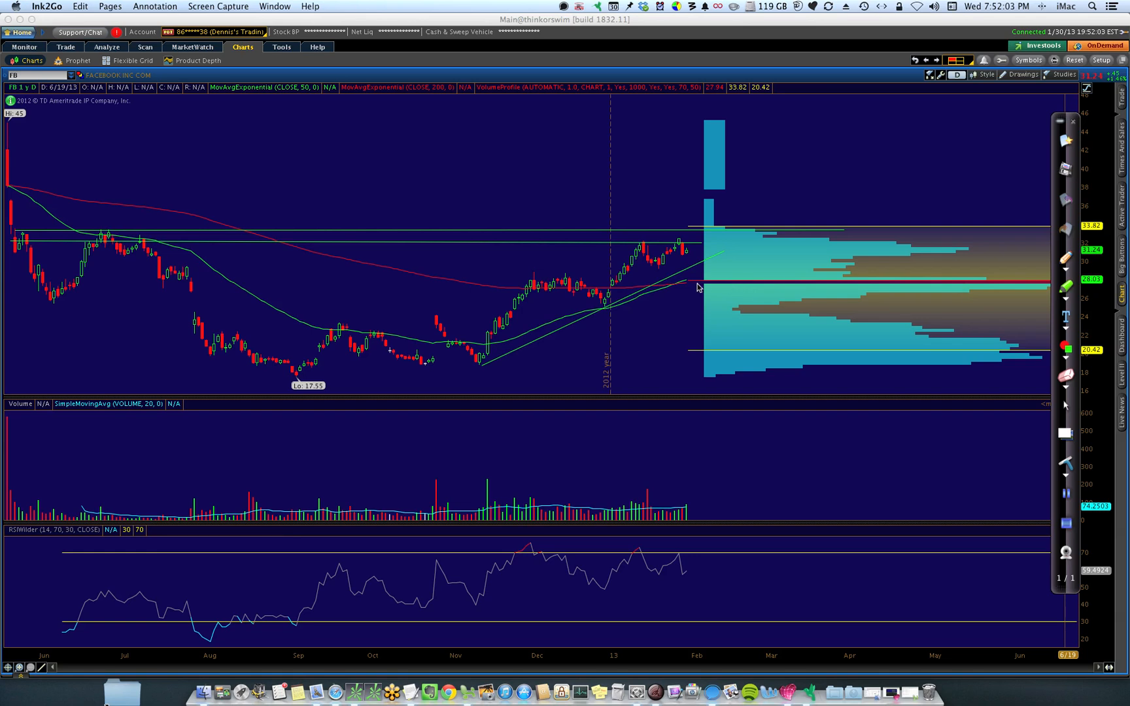
pyautogui.moveTo(1078, 165)
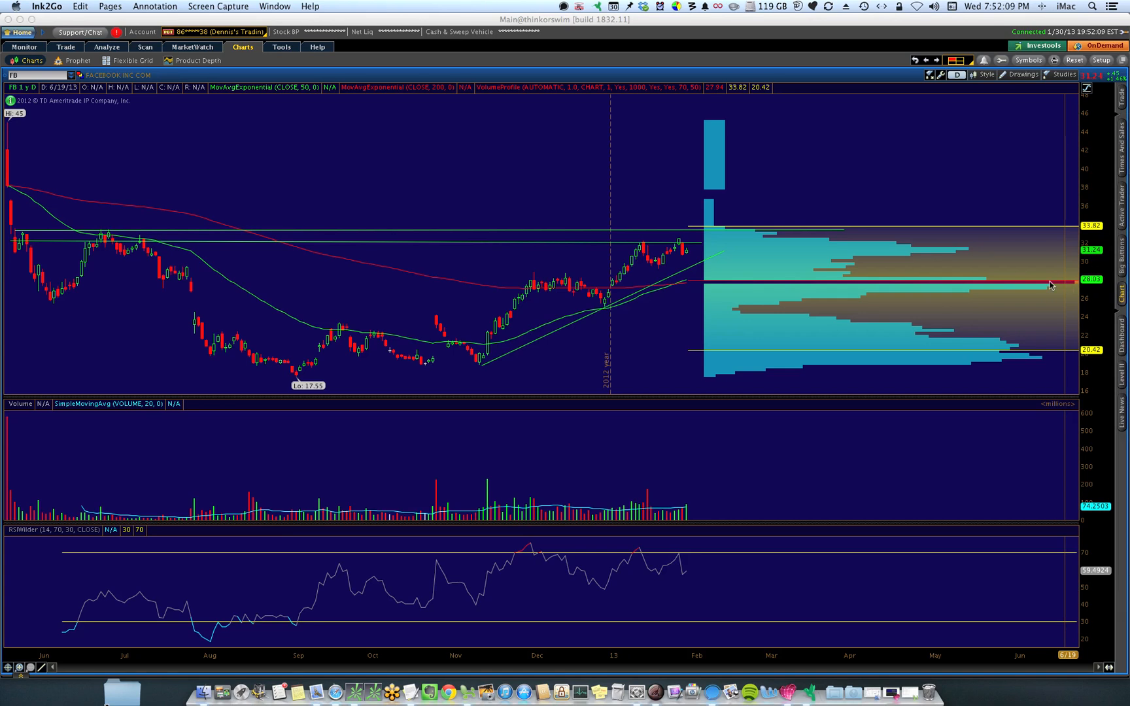
pyautogui.moveTo(686, 257)
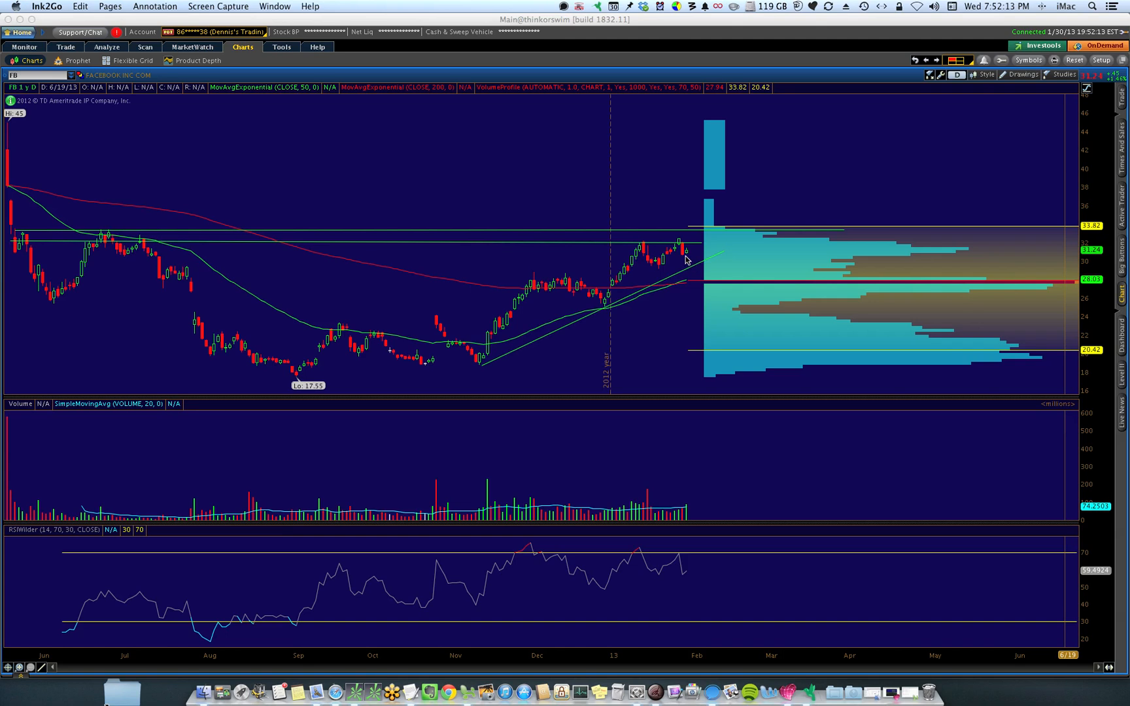
pyautogui.moveTo(698, 416)
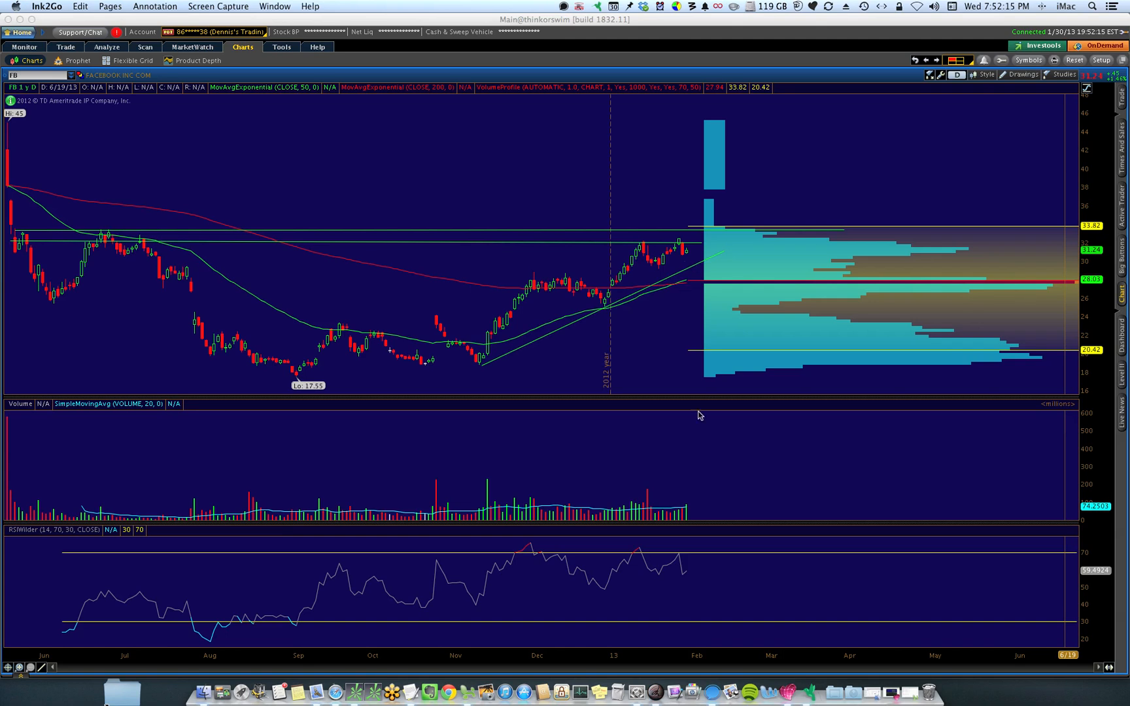
pyautogui.moveTo(676, 293)
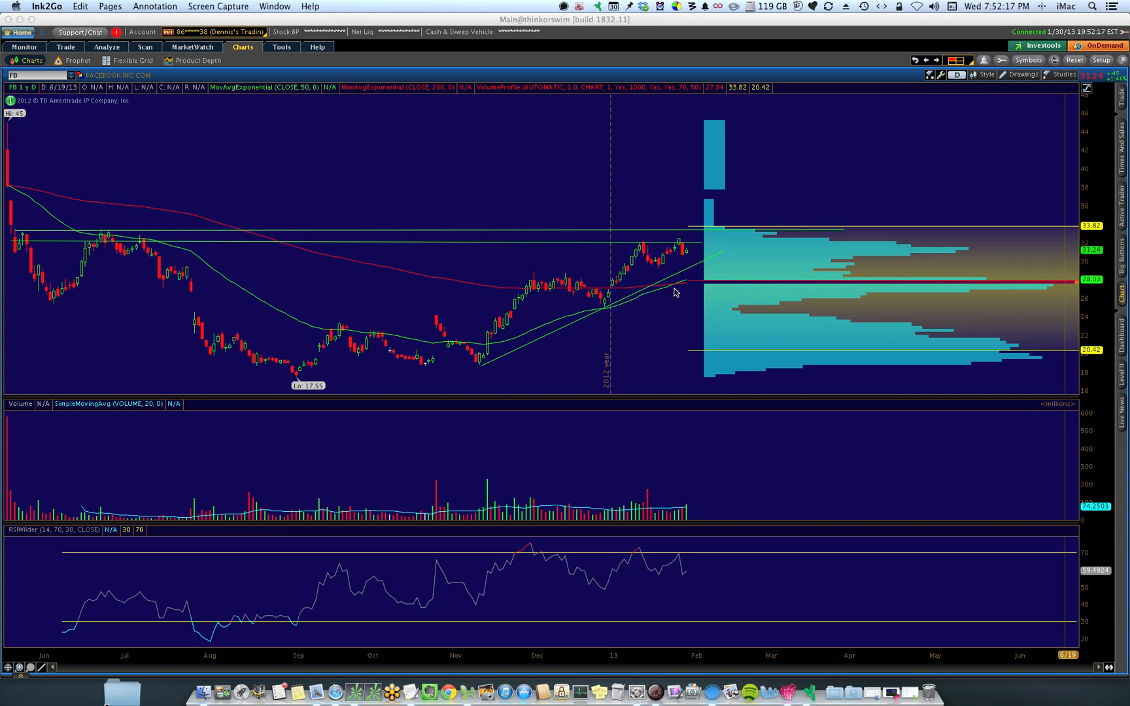
pyautogui.moveTo(679, 290)
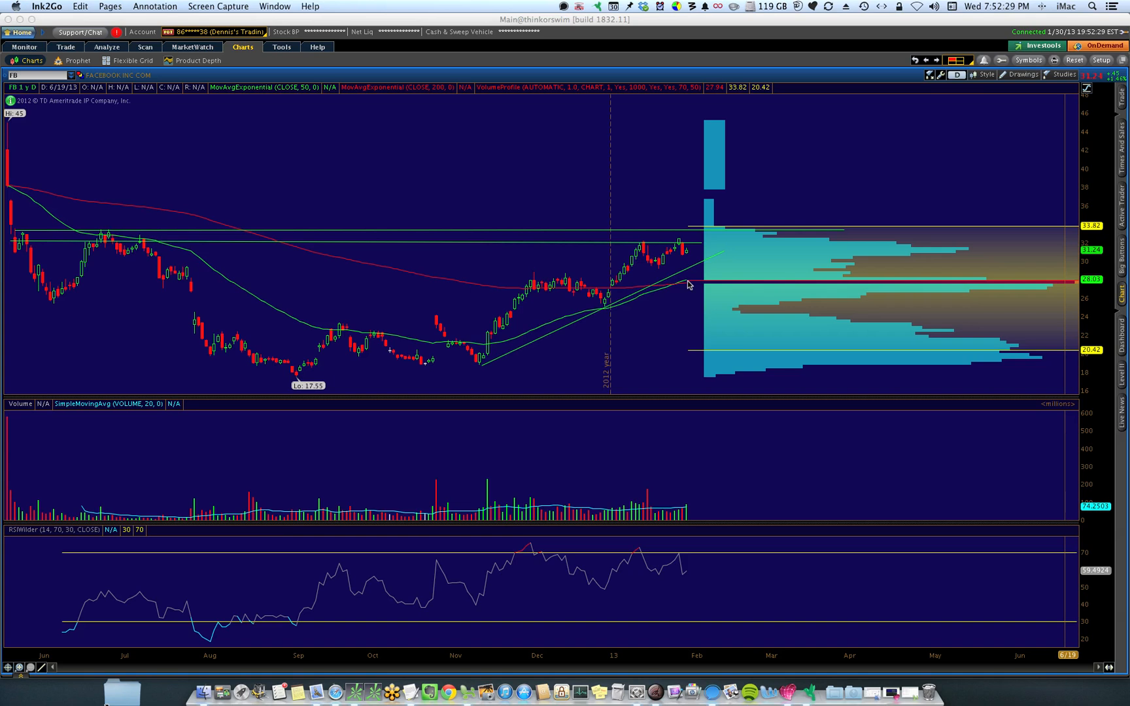
pyautogui.moveTo(539, 352)
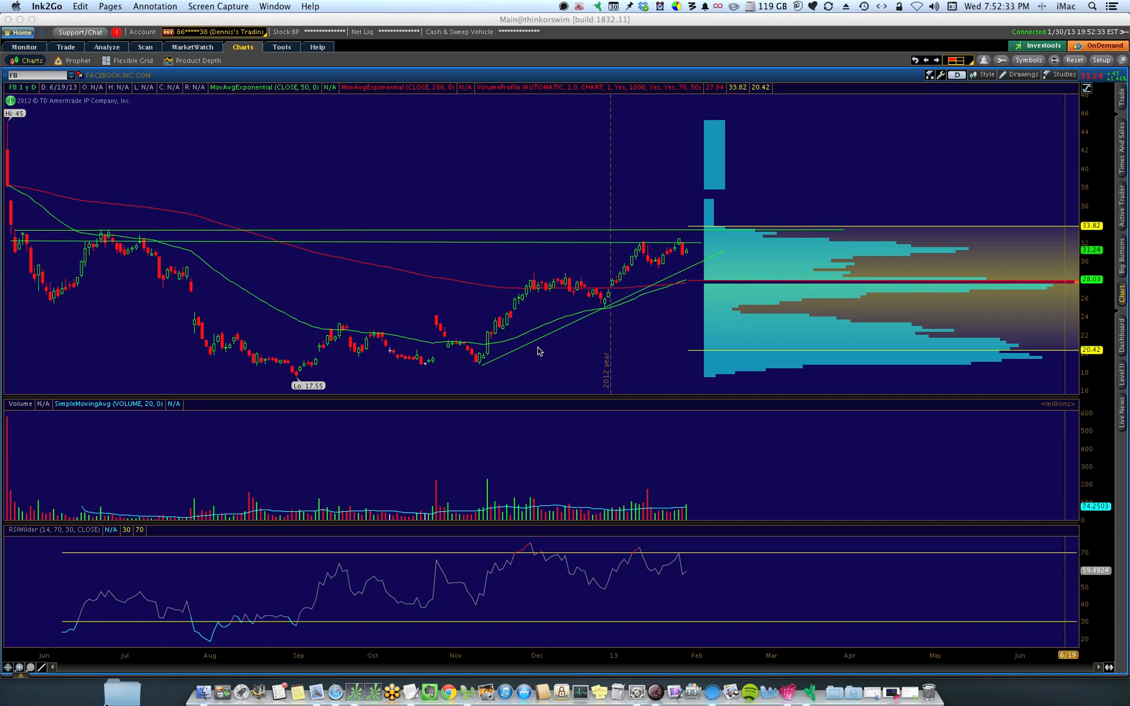
pyautogui.moveTo(688, 272)
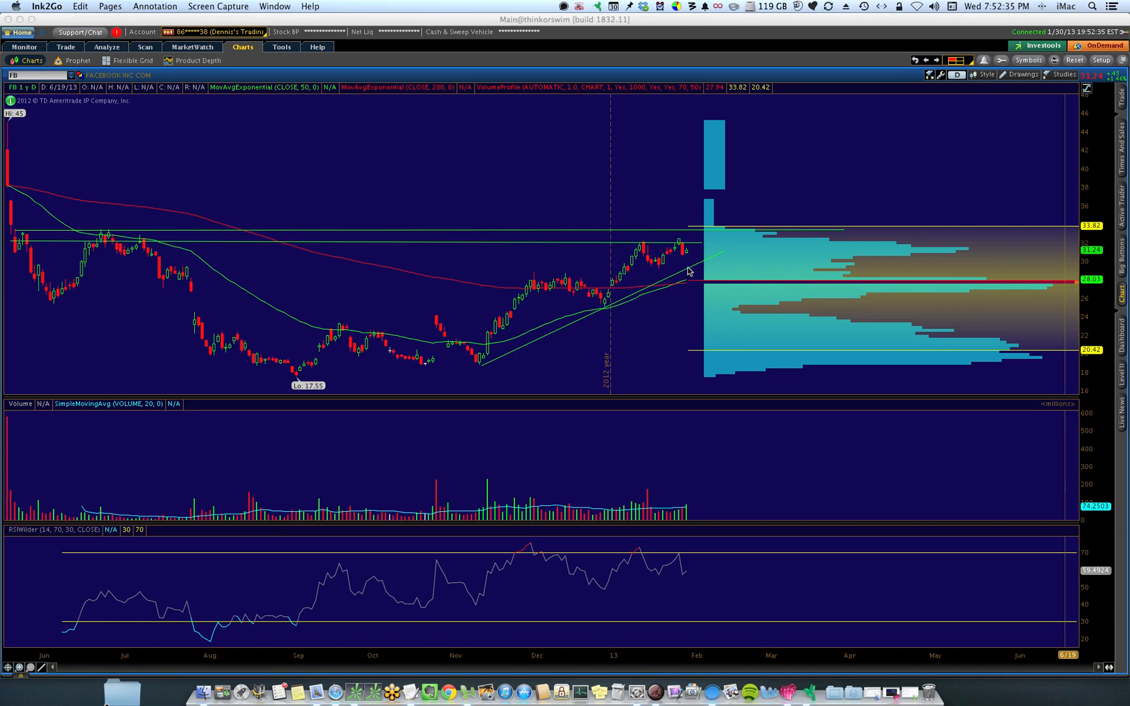
pyautogui.moveTo(693, 271)
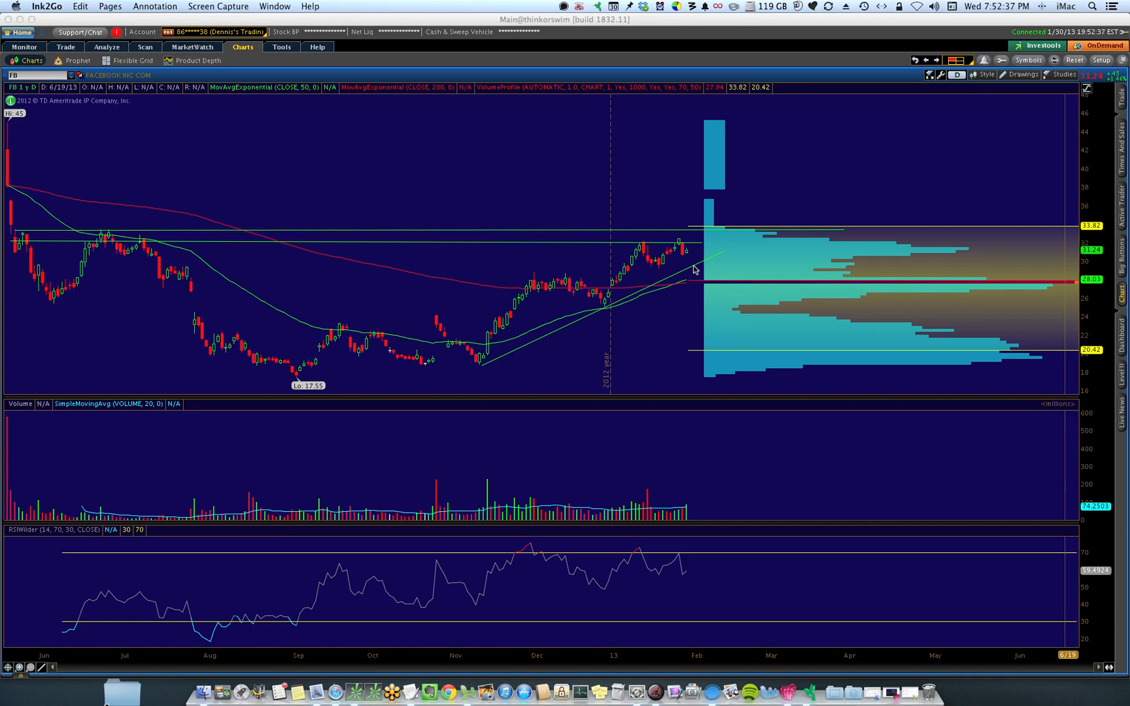
pyautogui.moveTo(688, 272)
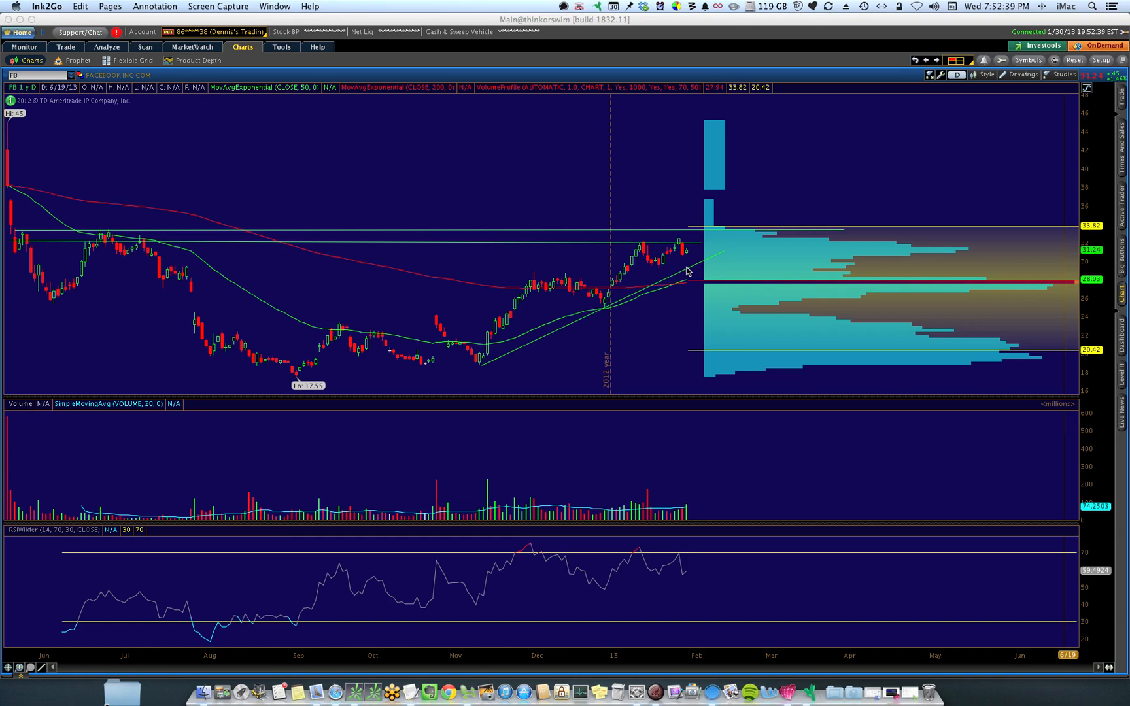
pyautogui.moveTo(685, 245)
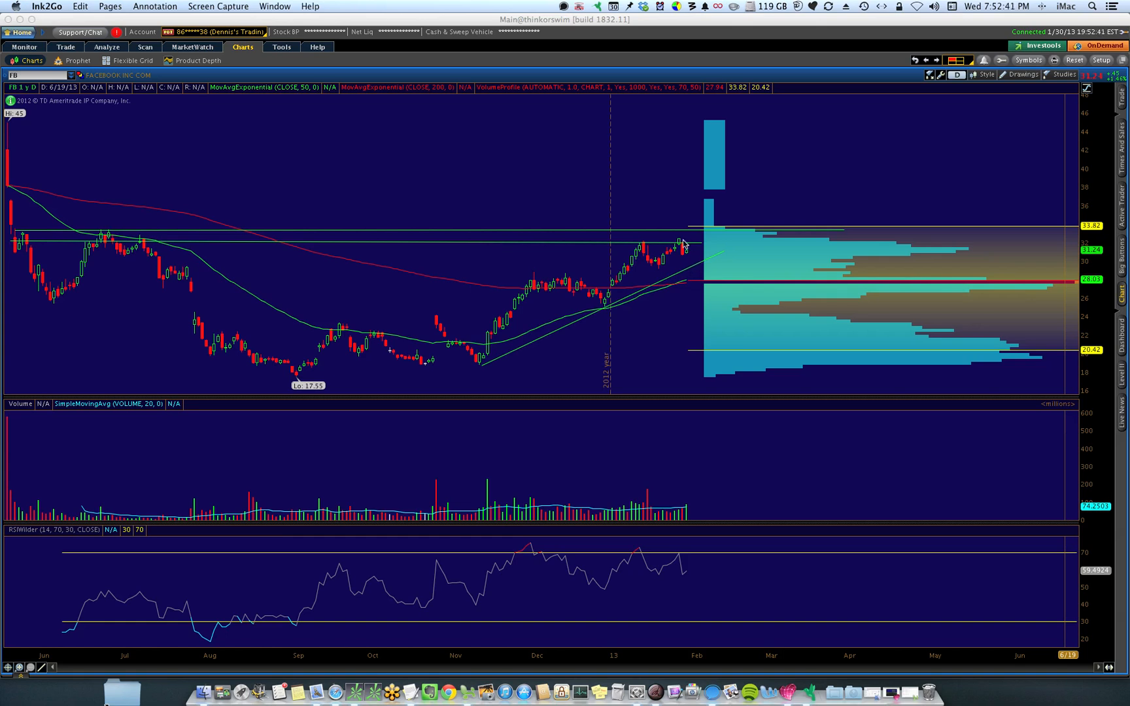
pyautogui.moveTo(156, 256)
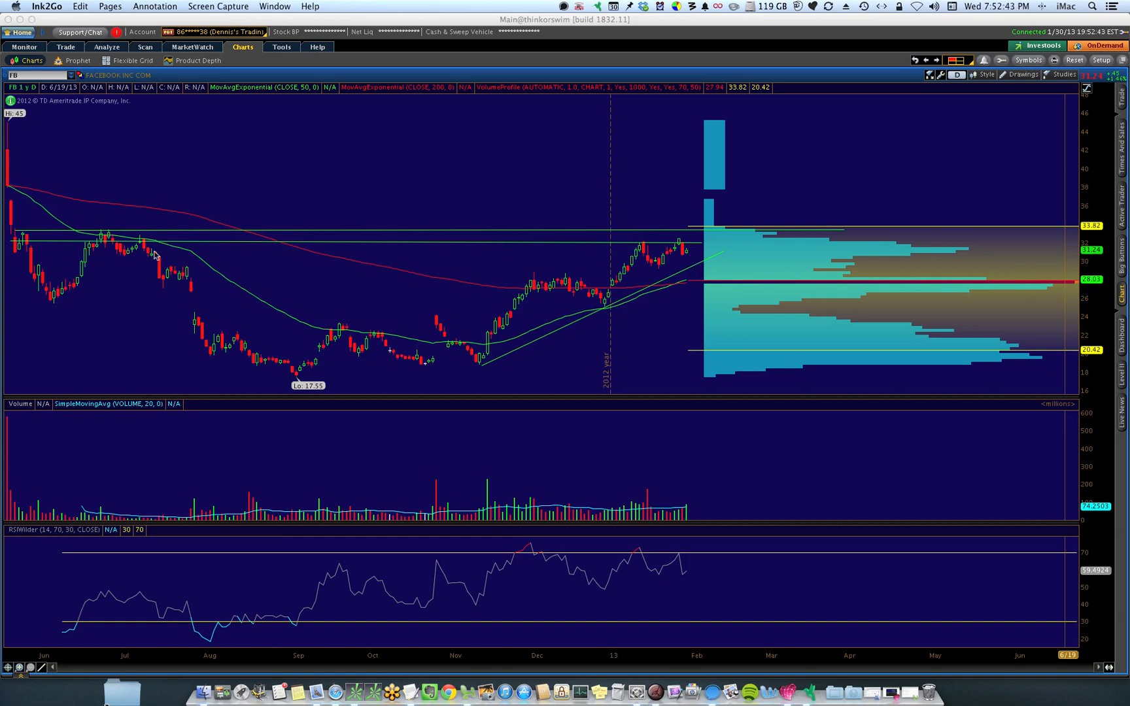
pyautogui.moveTo(605, 240)
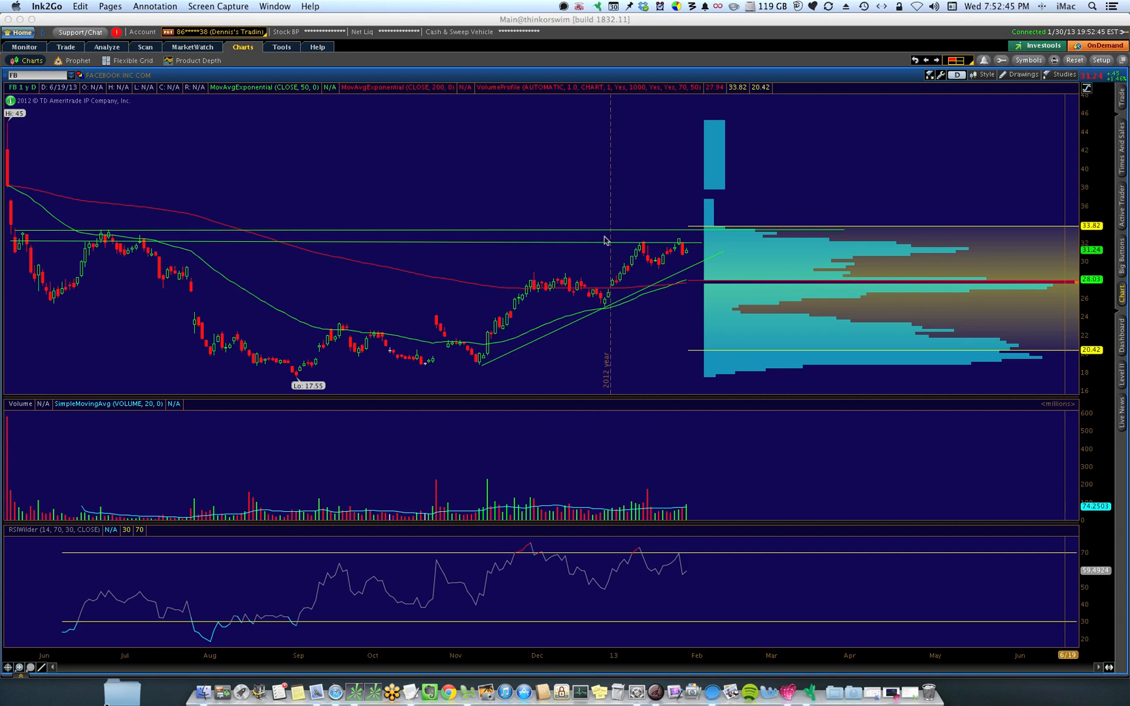
pyautogui.moveTo(704, 231)
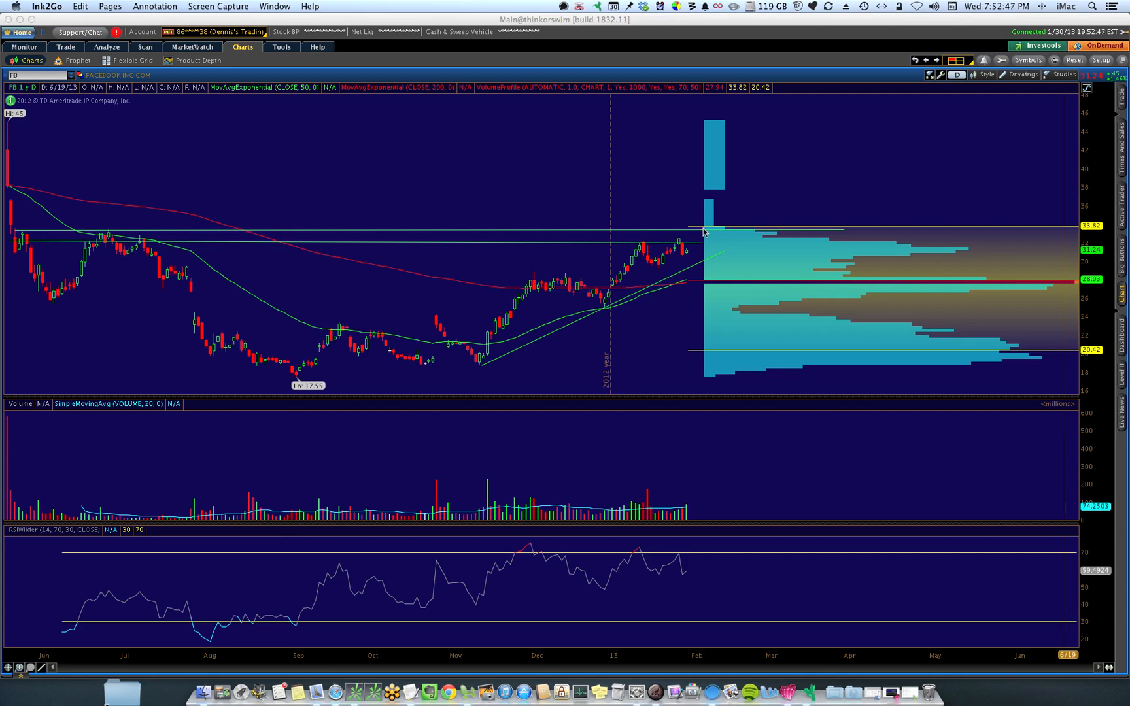
pyautogui.moveTo(707, 248)
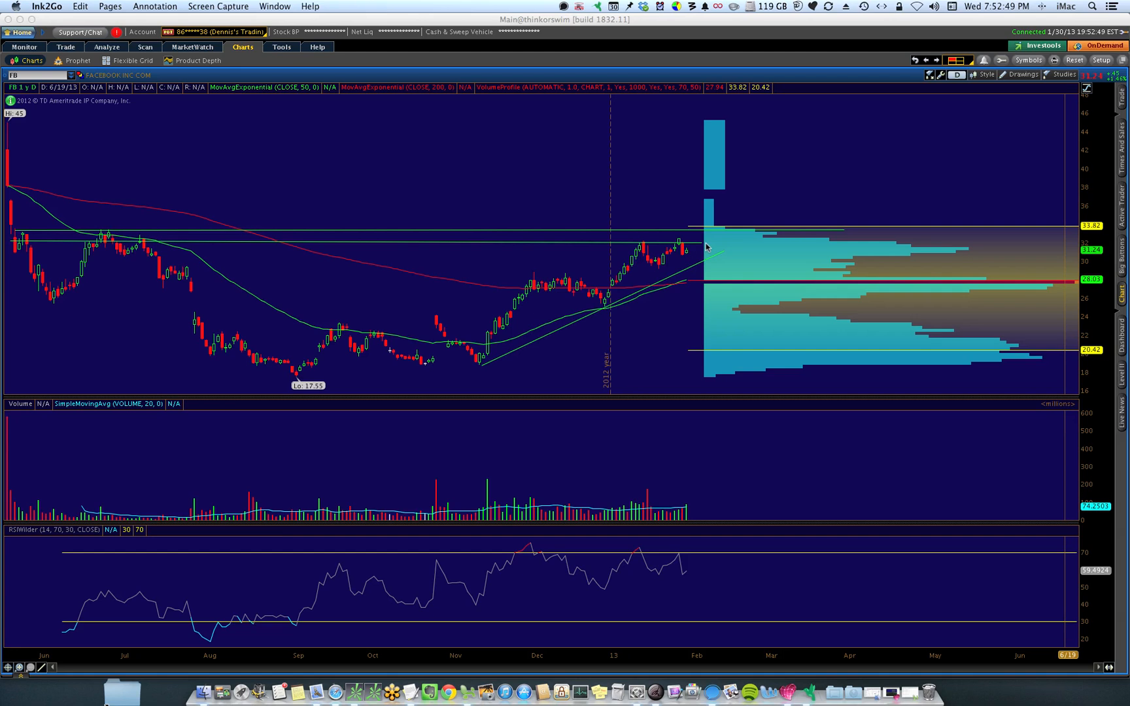
pyautogui.moveTo(678, 245)
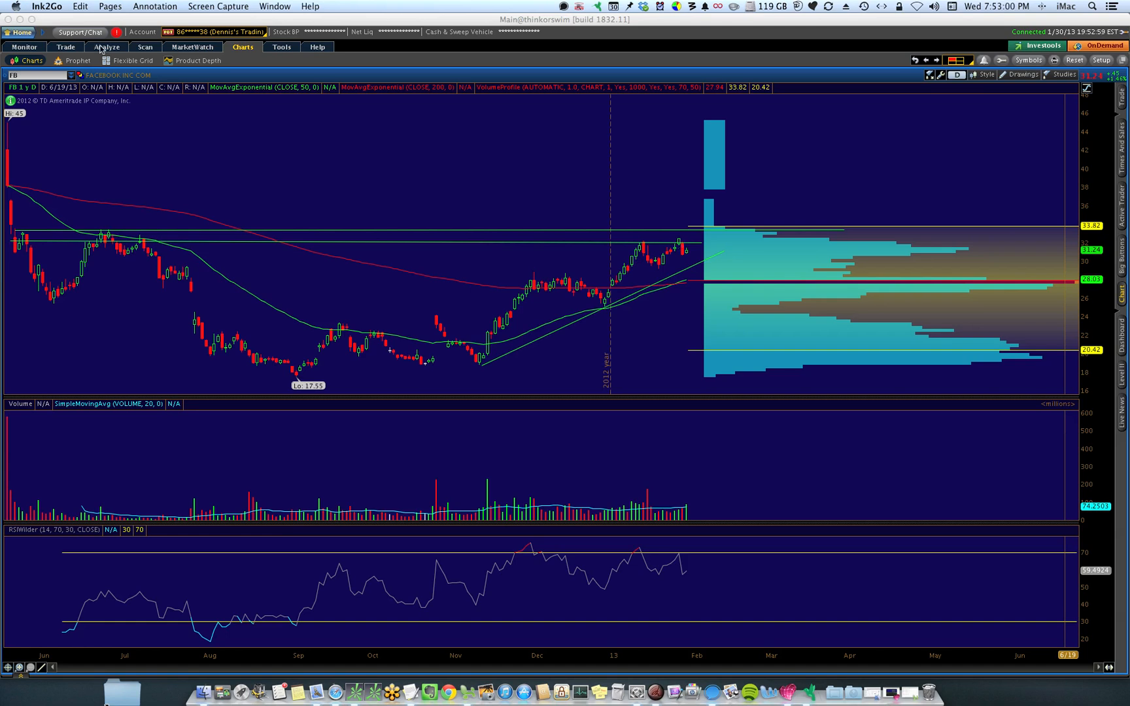
# Analyze the Facebook positions and expand the February 13 put strikes after checking March 13.
pyautogui.click(104, 47)
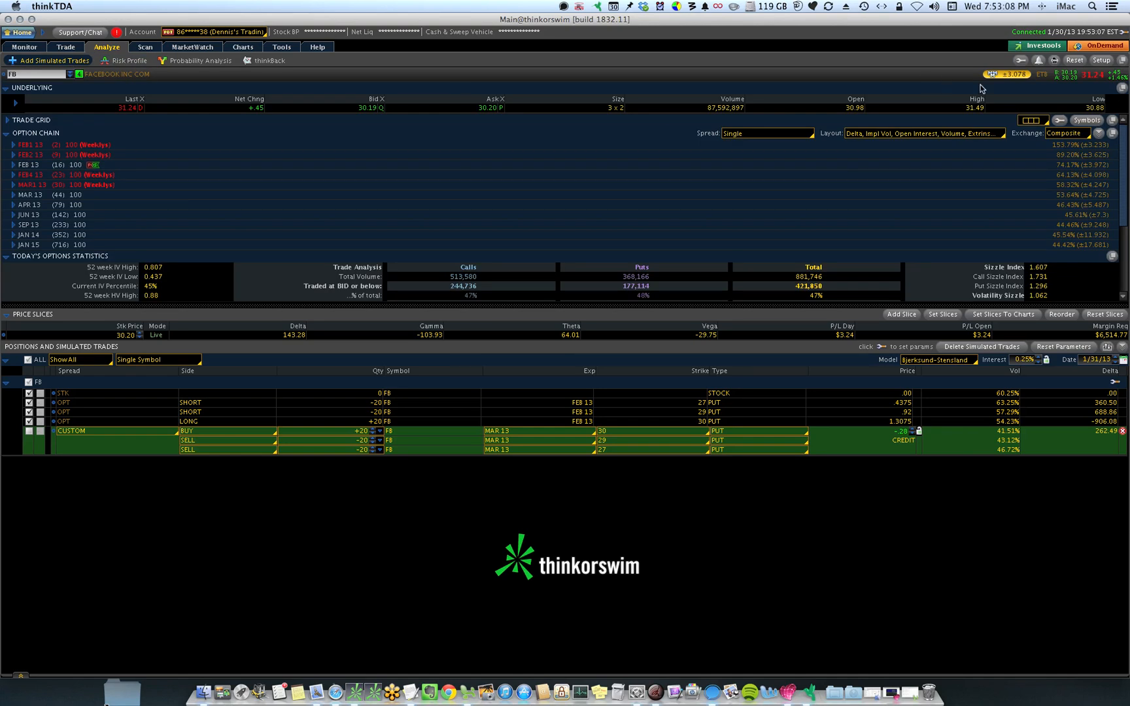
pyautogui.moveTo(1027, 80)
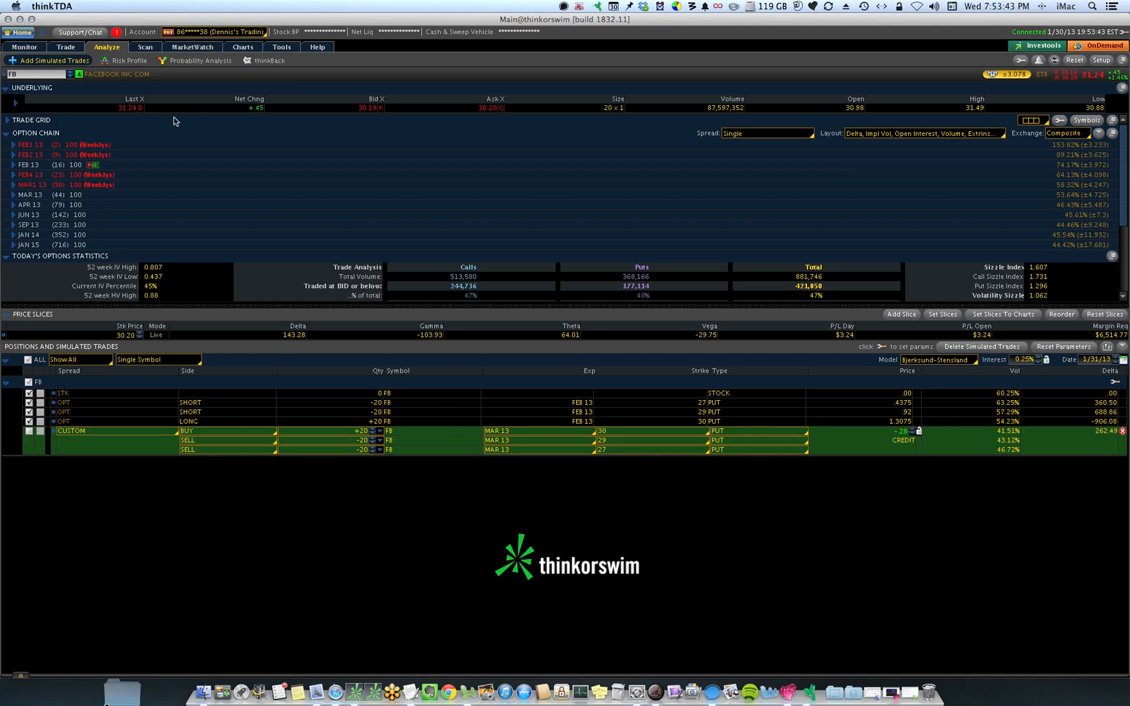
pyautogui.moveTo(91, 201)
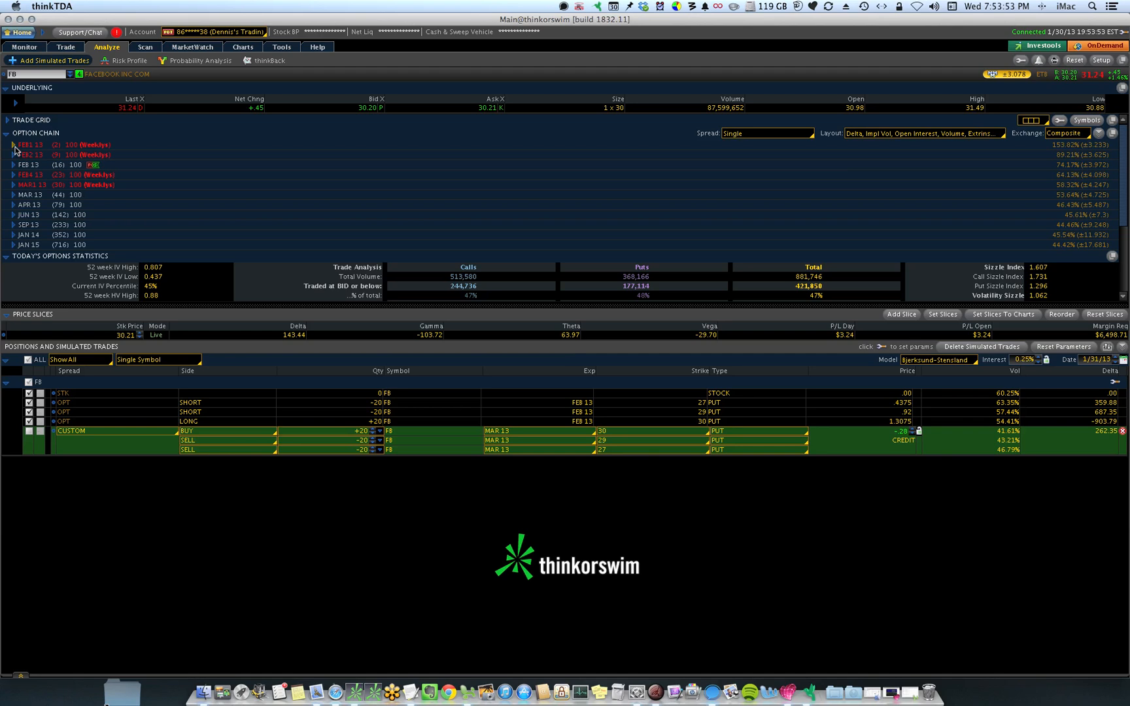
pyautogui.click(13, 144)
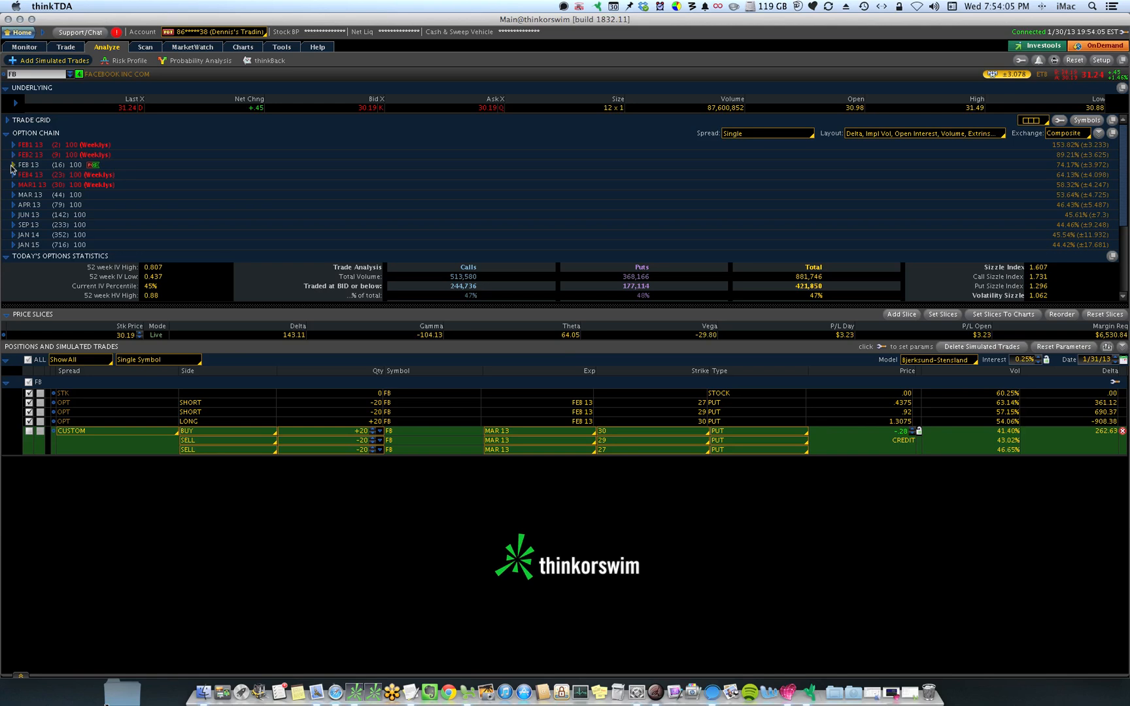
pyautogui.click(12, 166)
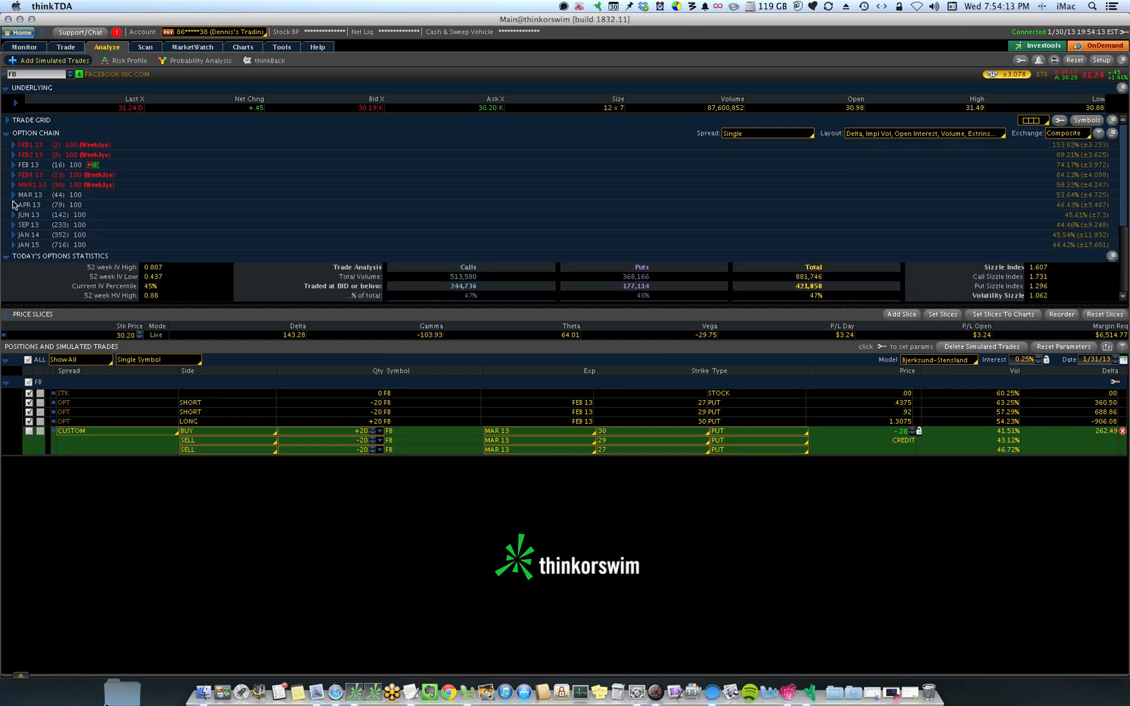
pyautogui.click(5, 195)
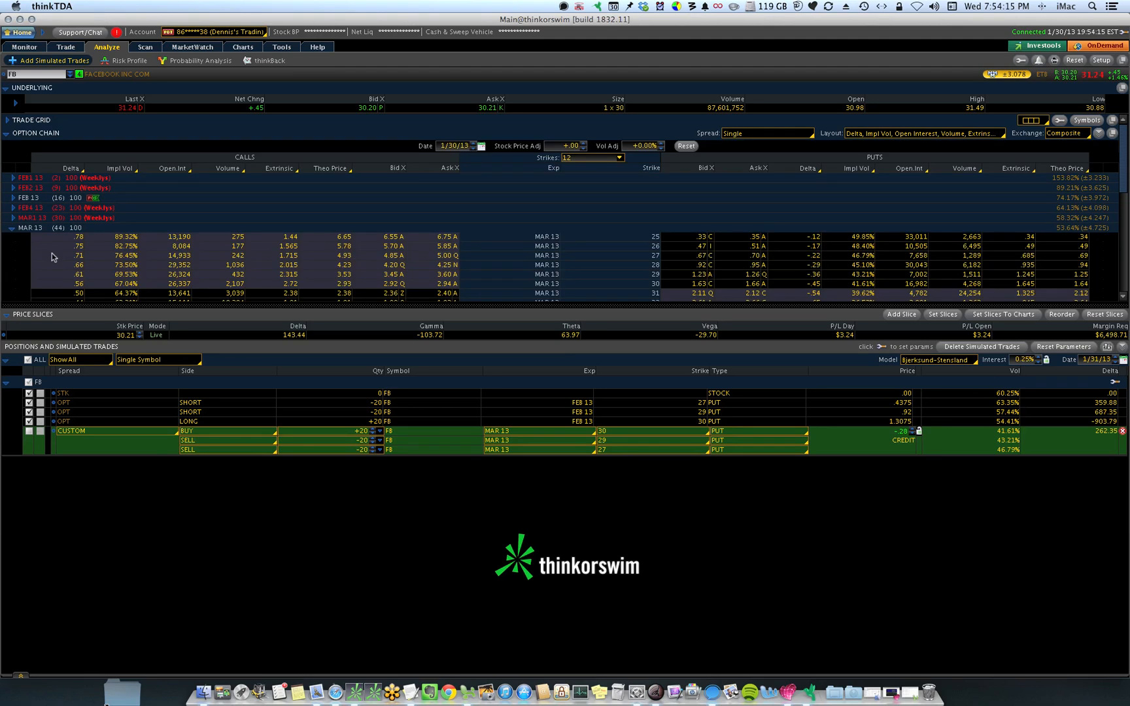
pyautogui.moveTo(120, 284)
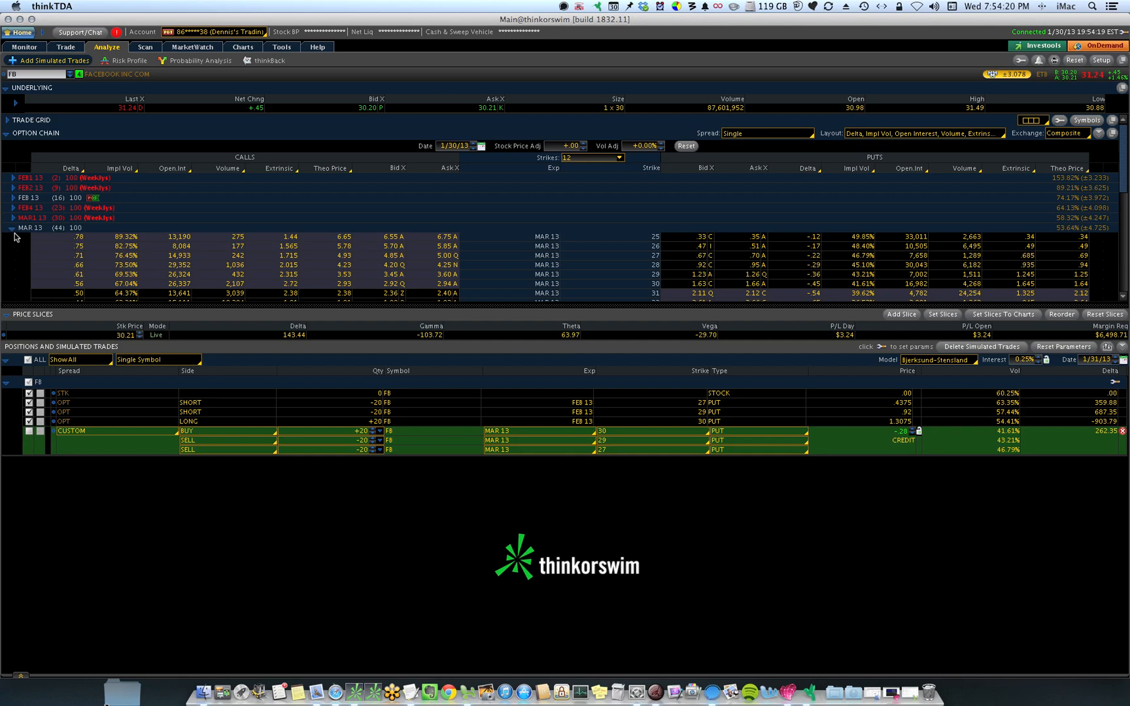
pyautogui.click(13, 236)
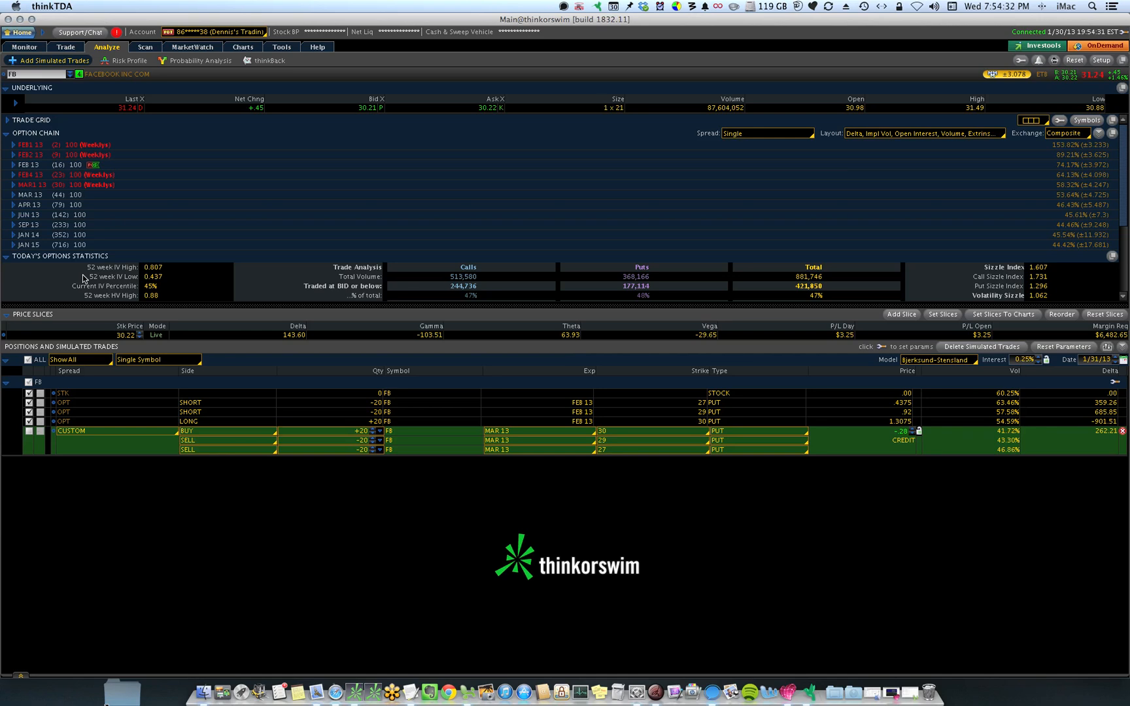
pyautogui.moveTo(240, 238)
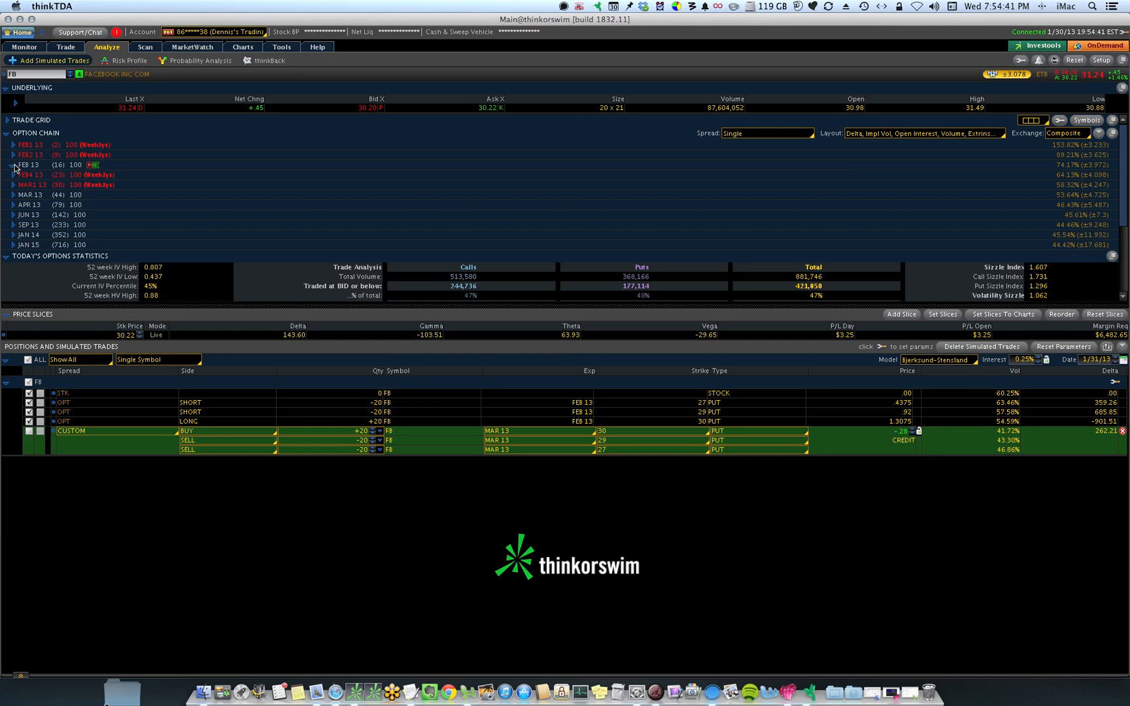
pyautogui.click(14, 165)
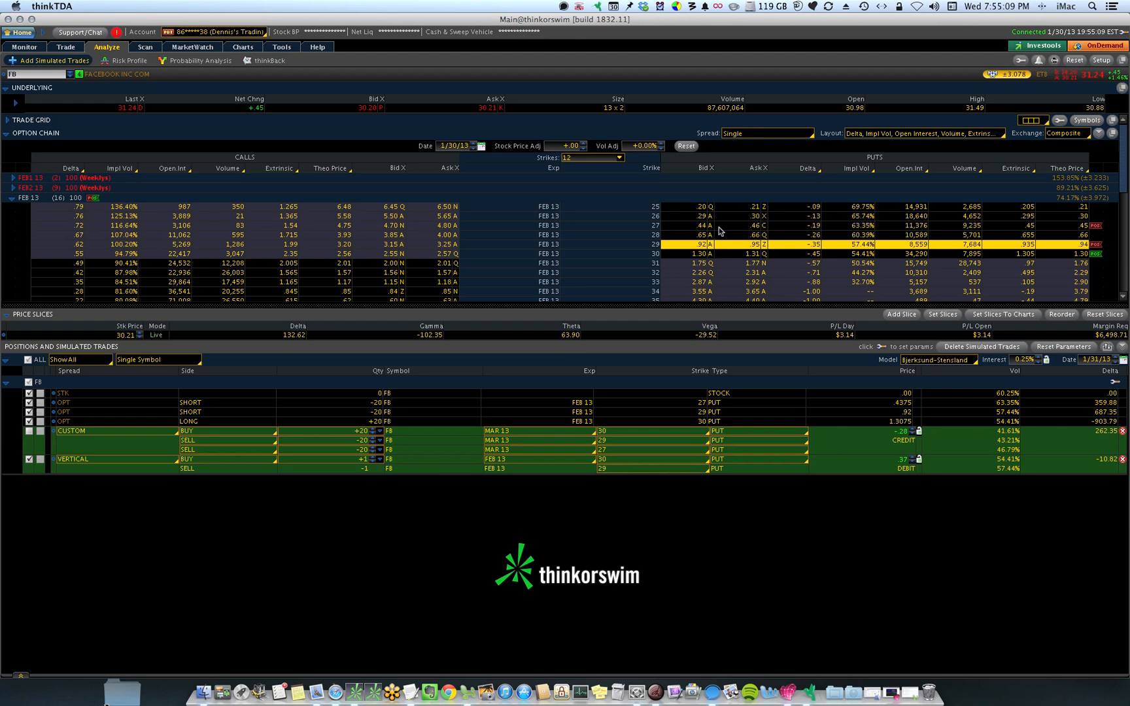
pyautogui.moveTo(753, 222)
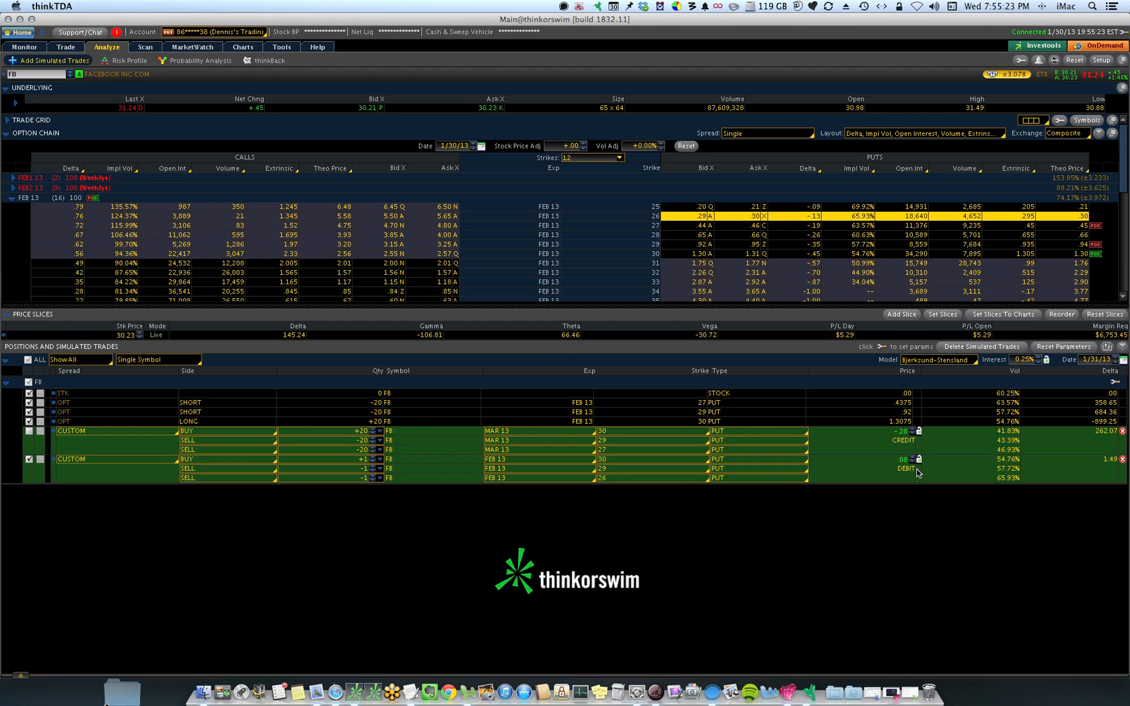
pyautogui.moveTo(751, 495)
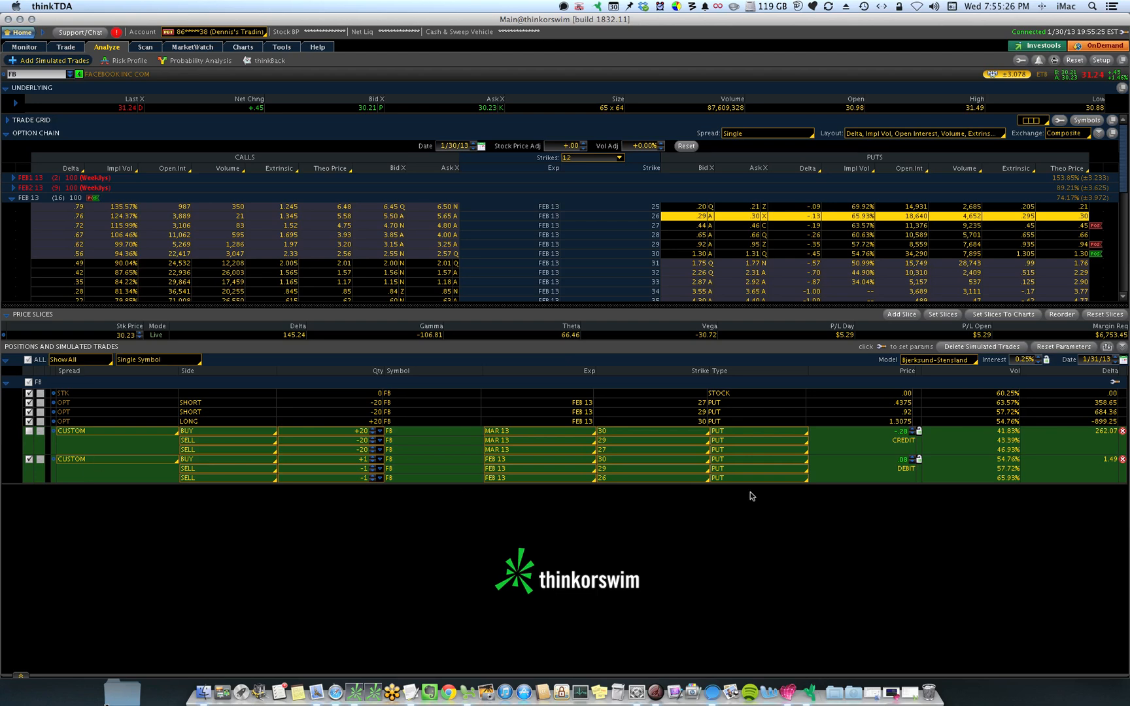
pyautogui.moveTo(564, 291)
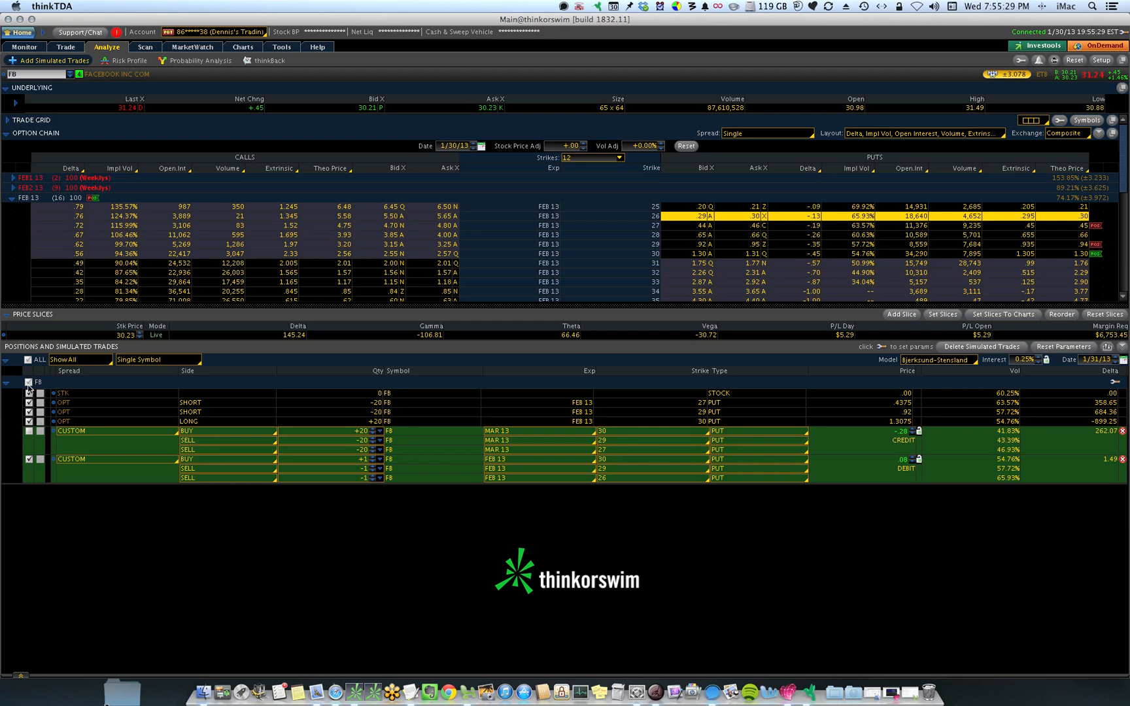
pyautogui.moveTo(140, 87)
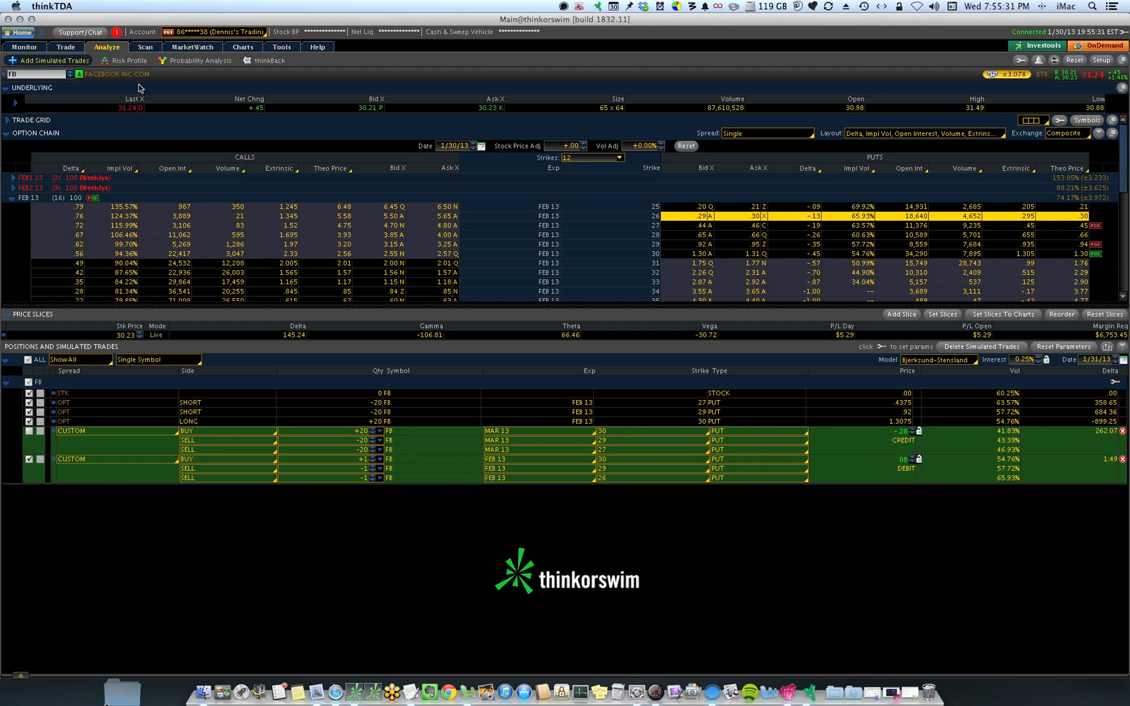
# Show the risk profile graph and exclude the short 29 put and another existing position.
pyautogui.click(126, 60)
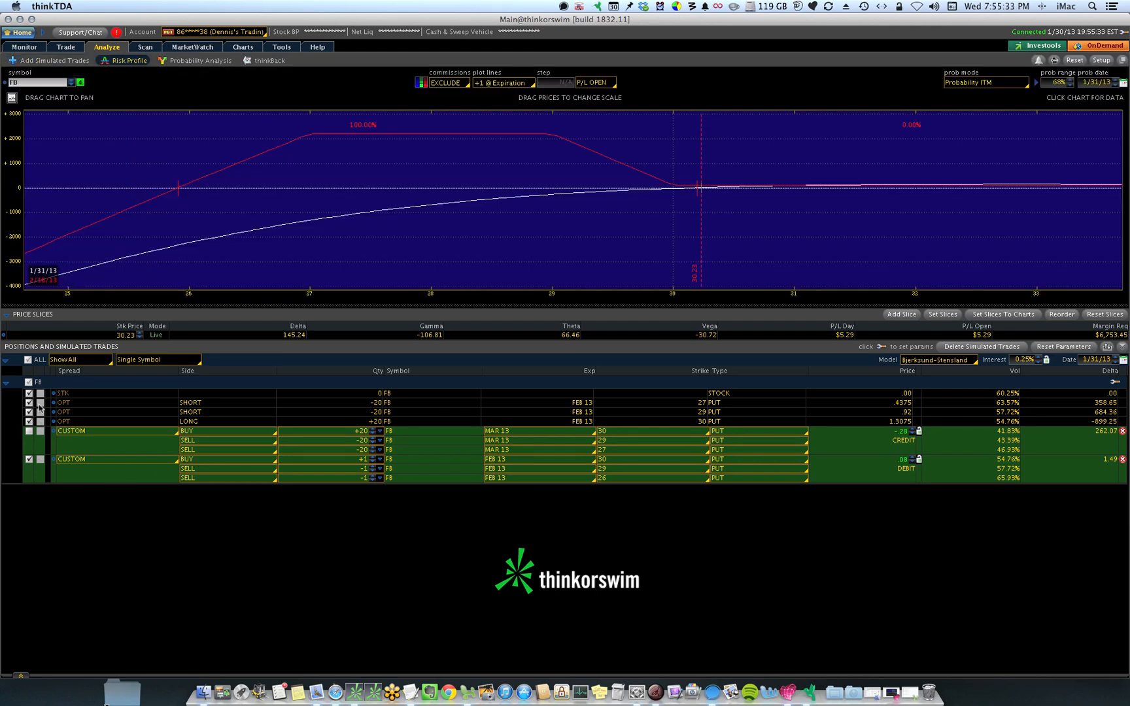
pyautogui.click(27, 412)
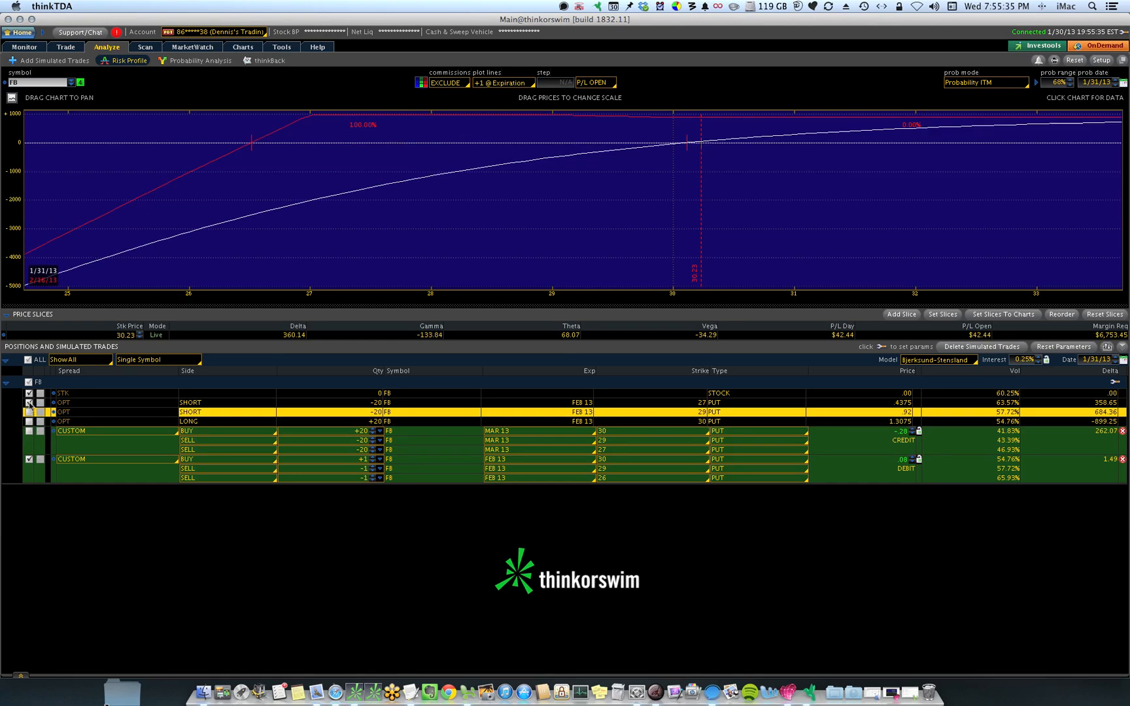
pyautogui.click(27, 403)
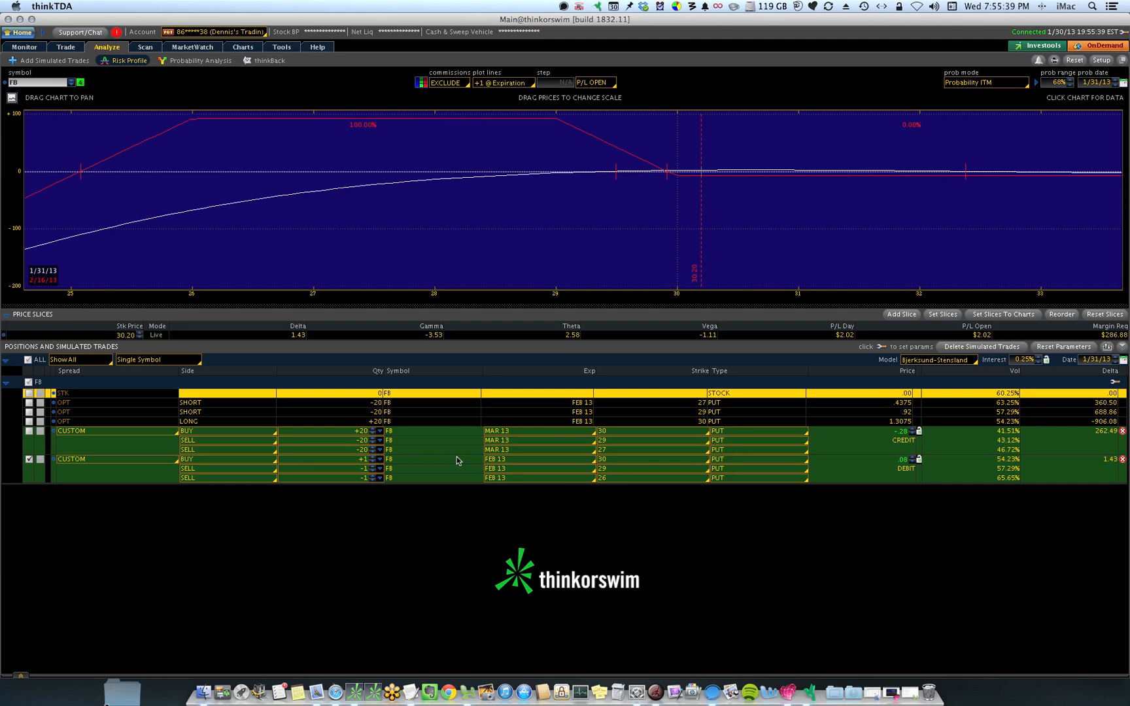
pyautogui.moveTo(905, 464)
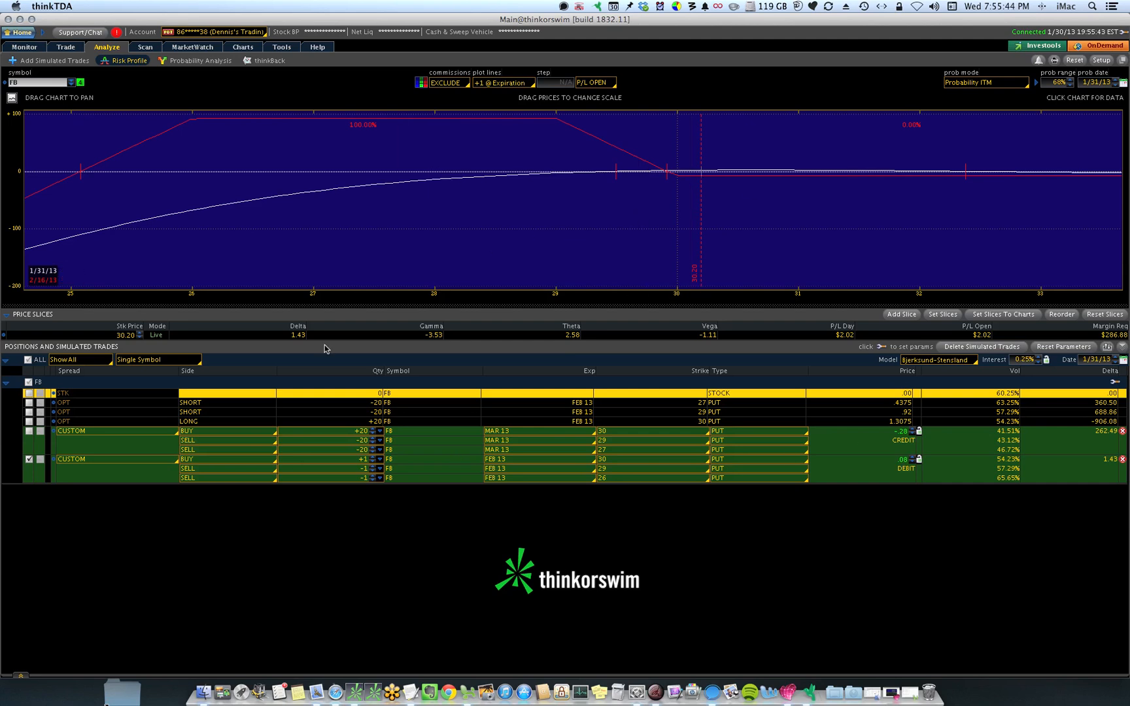
pyautogui.moveTo(698, 268)
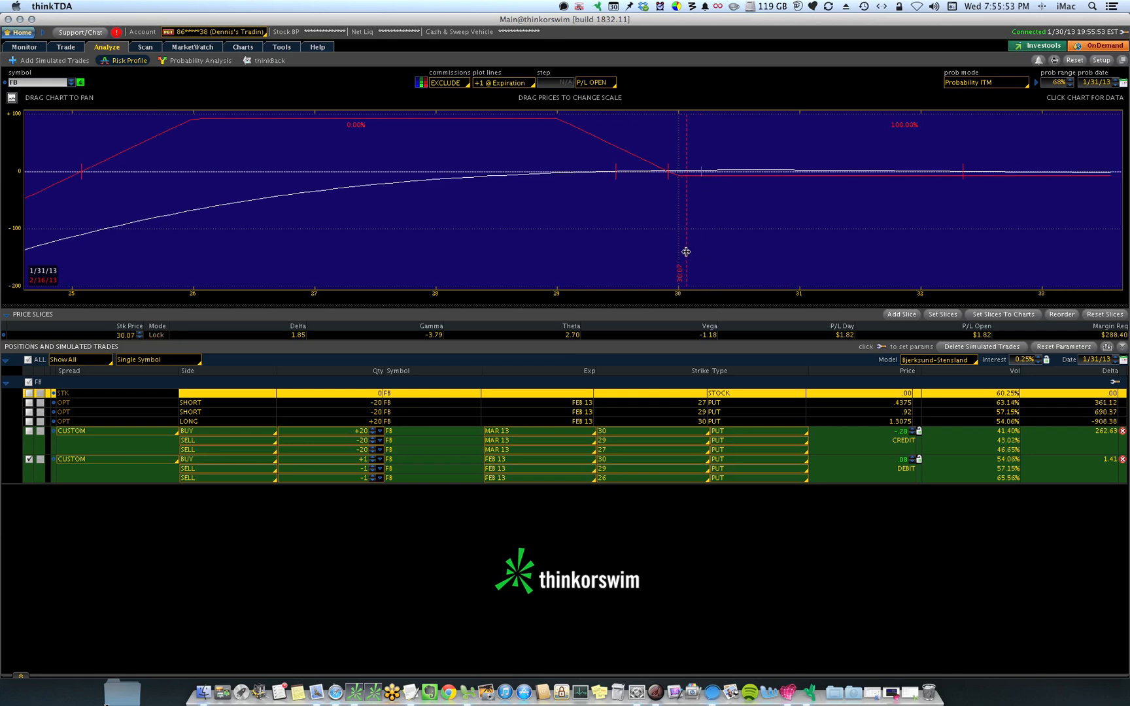
pyautogui.moveTo(723, 355)
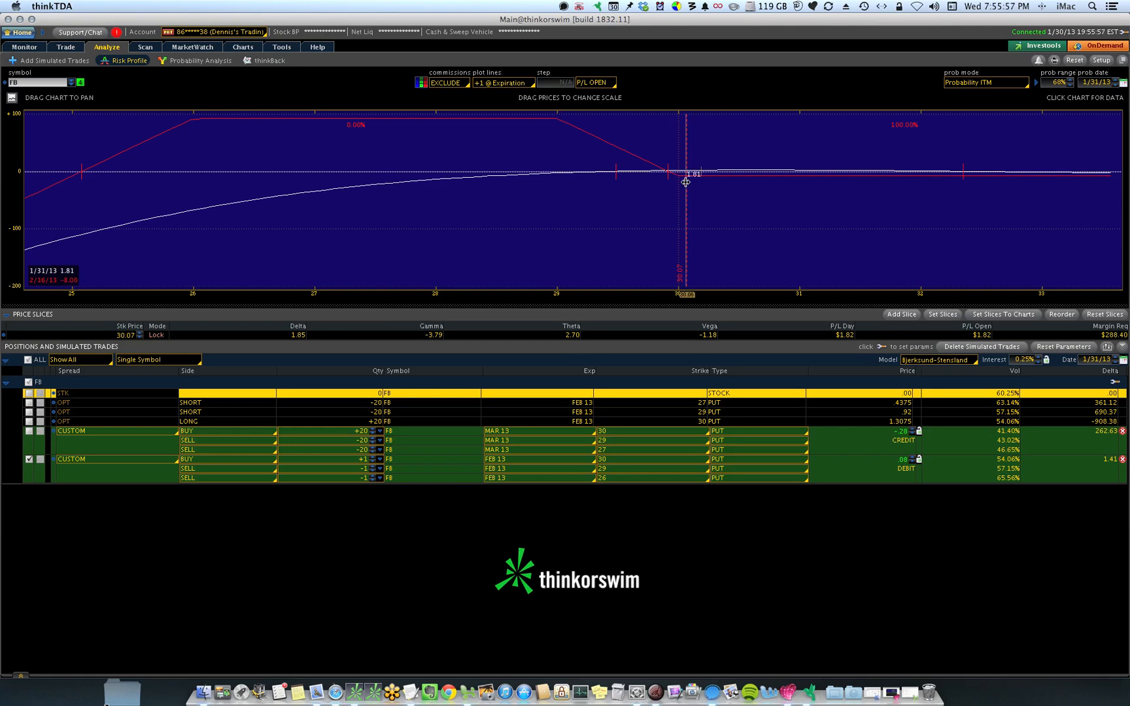
pyautogui.moveTo(838, 187)
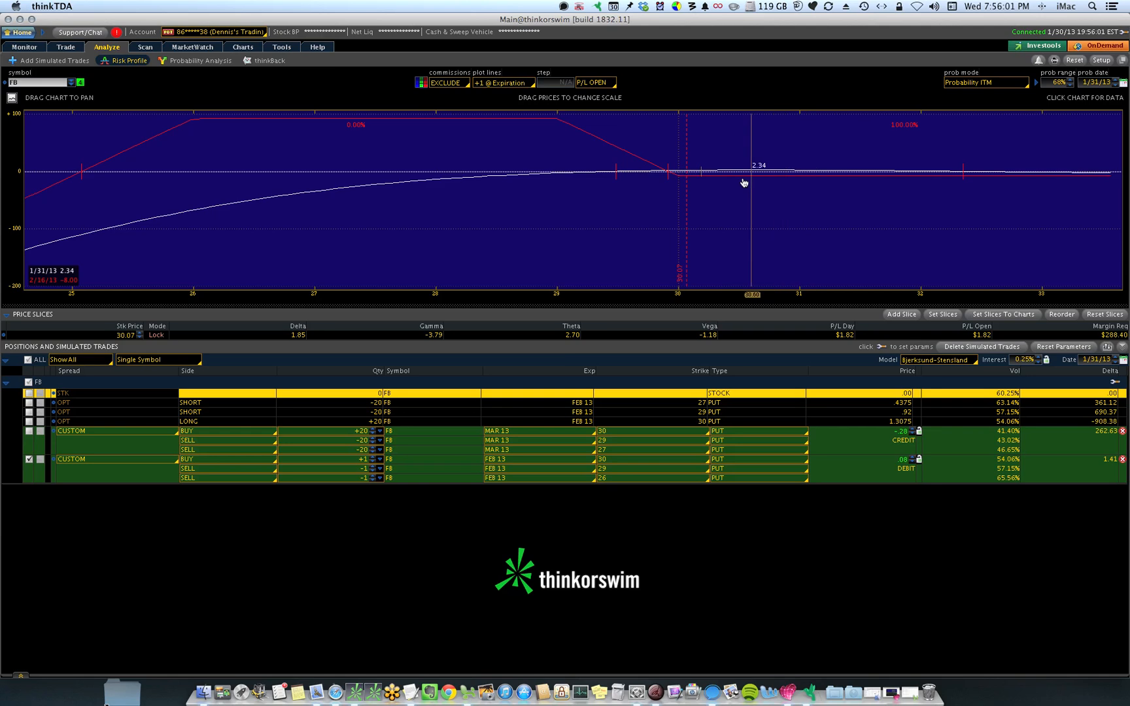
pyautogui.moveTo(737, 180)
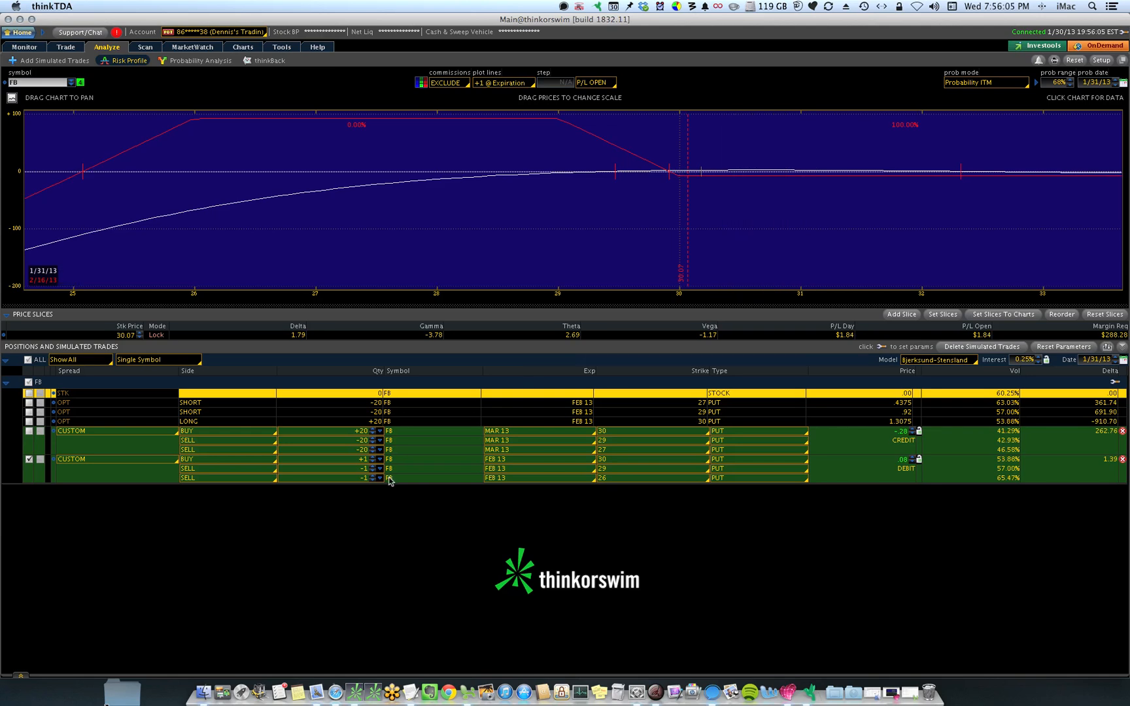
pyautogui.moveTo(144, 490)
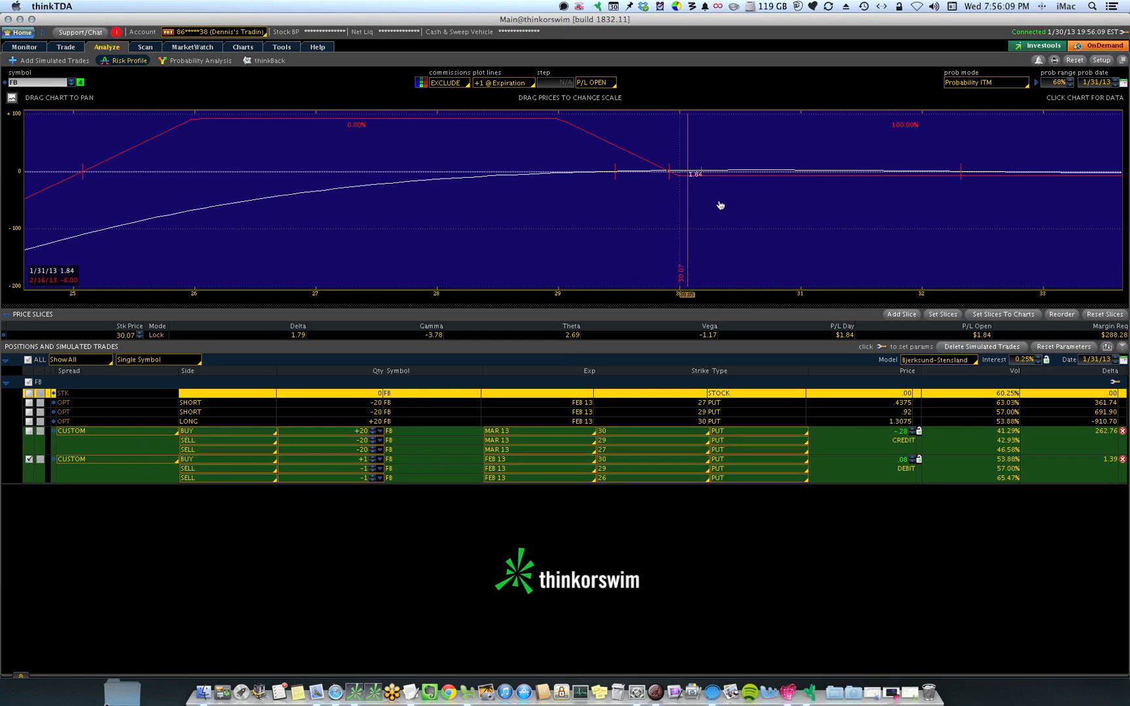
pyautogui.moveTo(705, 188)
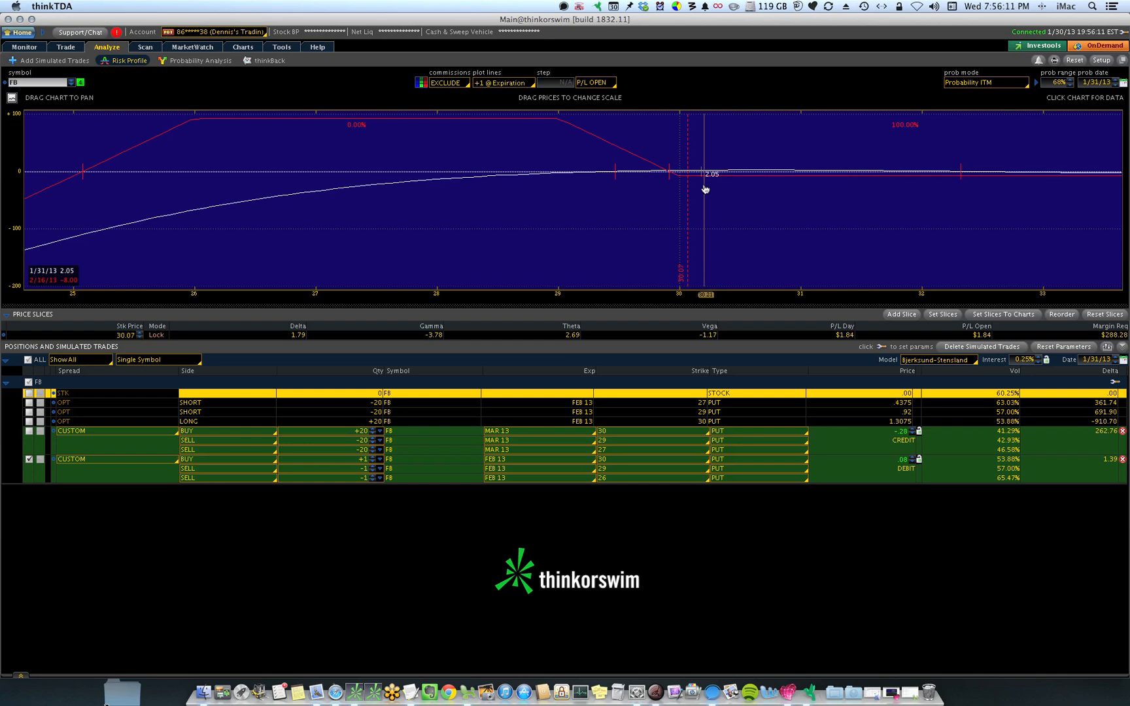
pyautogui.moveTo(704, 182)
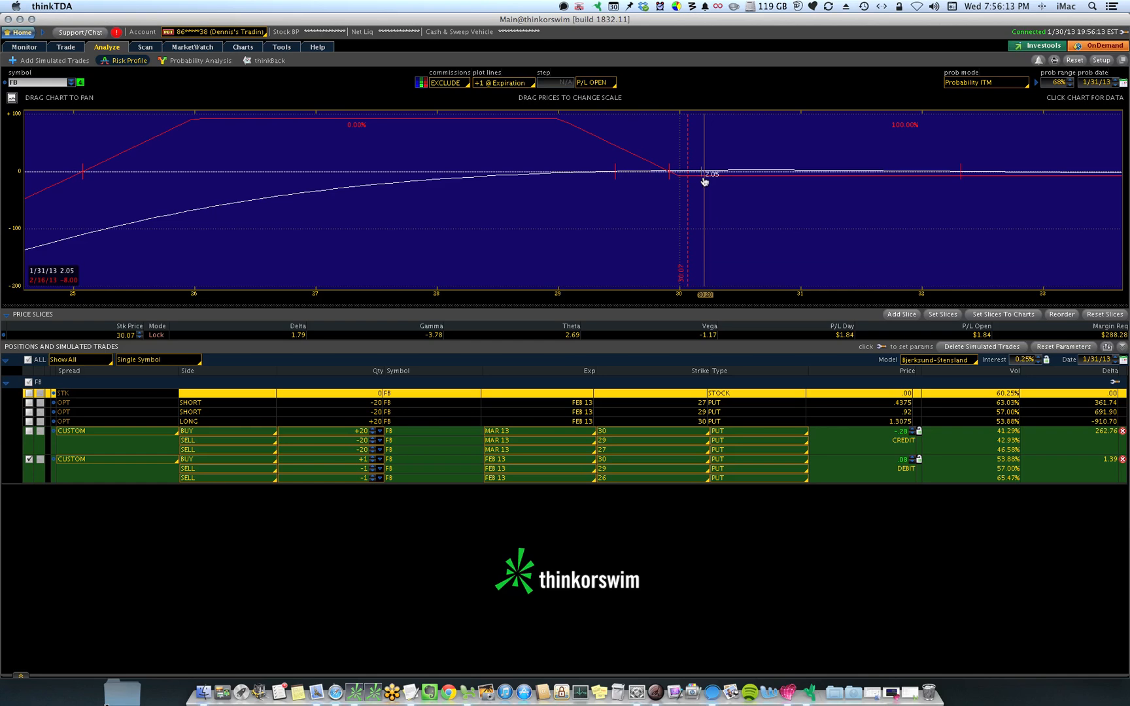
pyautogui.moveTo(691, 183)
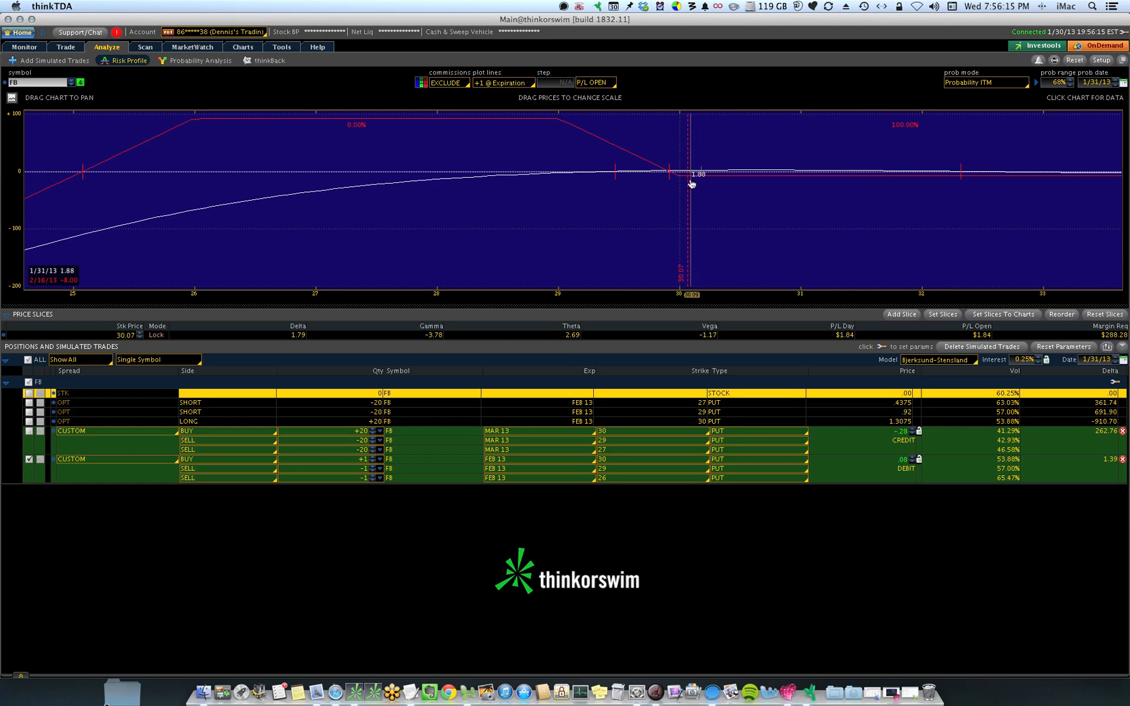
pyautogui.moveTo(541, 172)
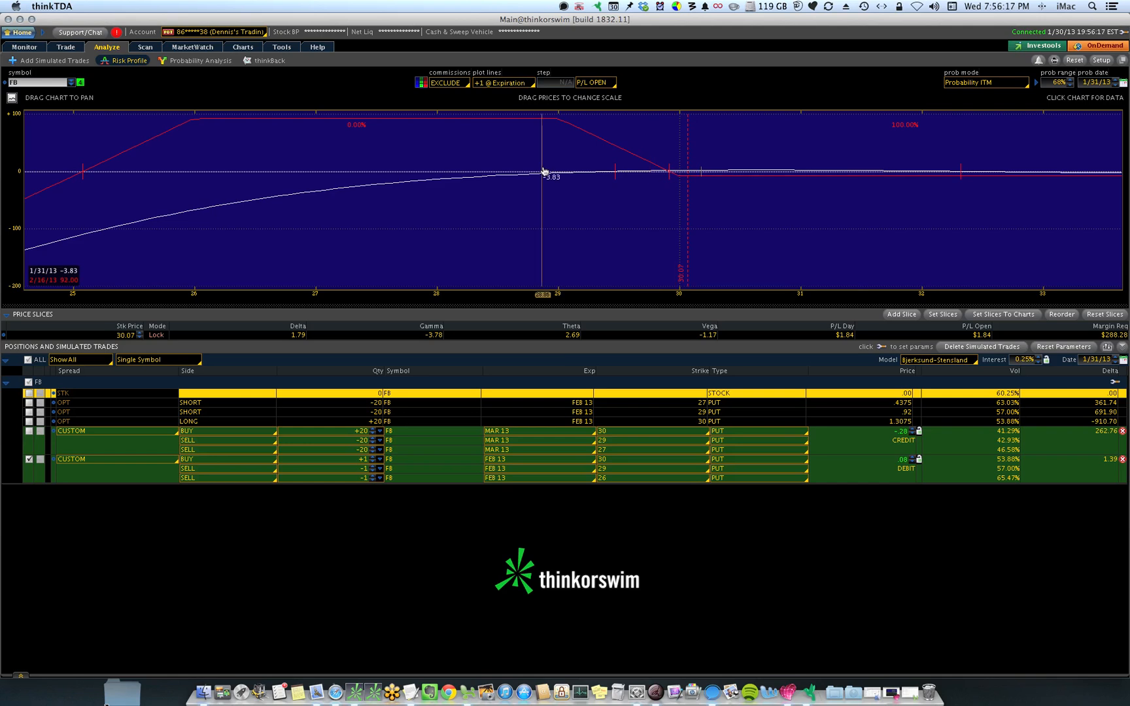
pyautogui.moveTo(358, 125)
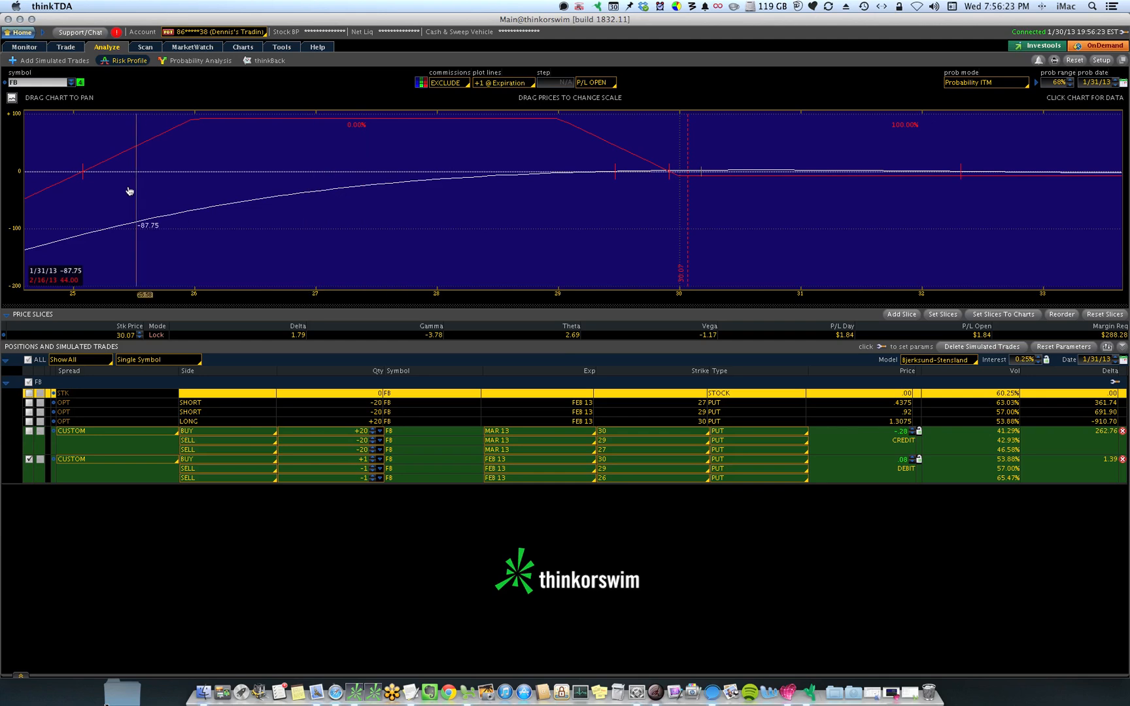
pyautogui.moveTo(82, 178)
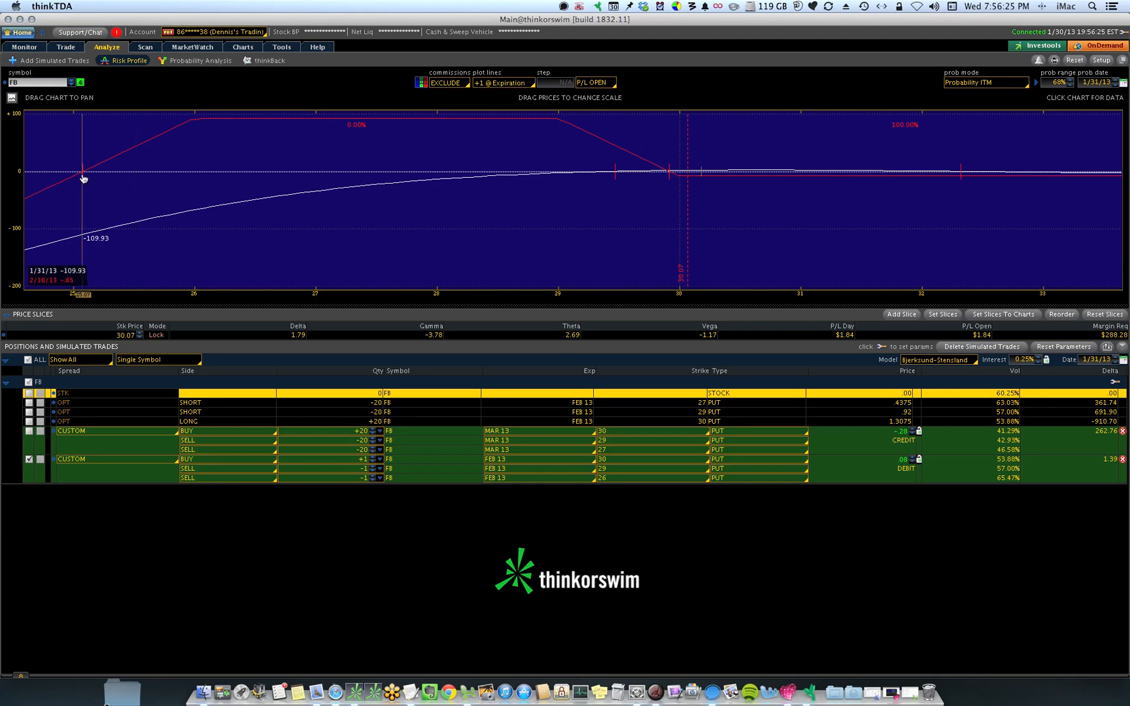
pyautogui.moveTo(94, 111)
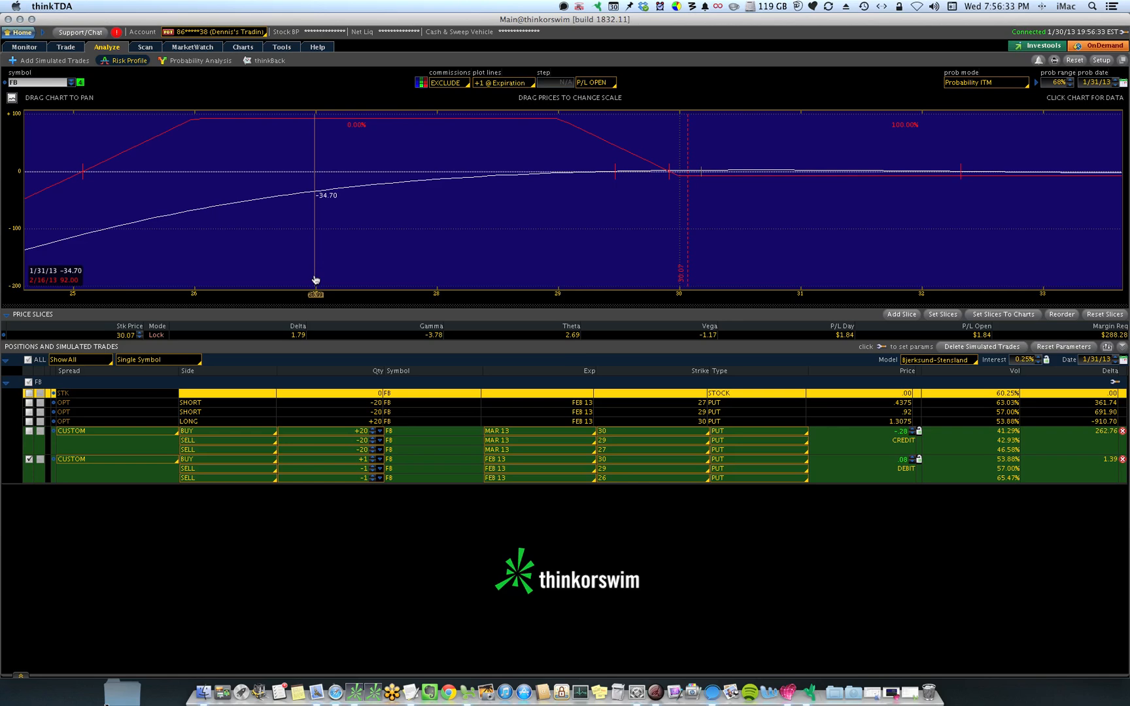
pyautogui.moveTo(314, 205)
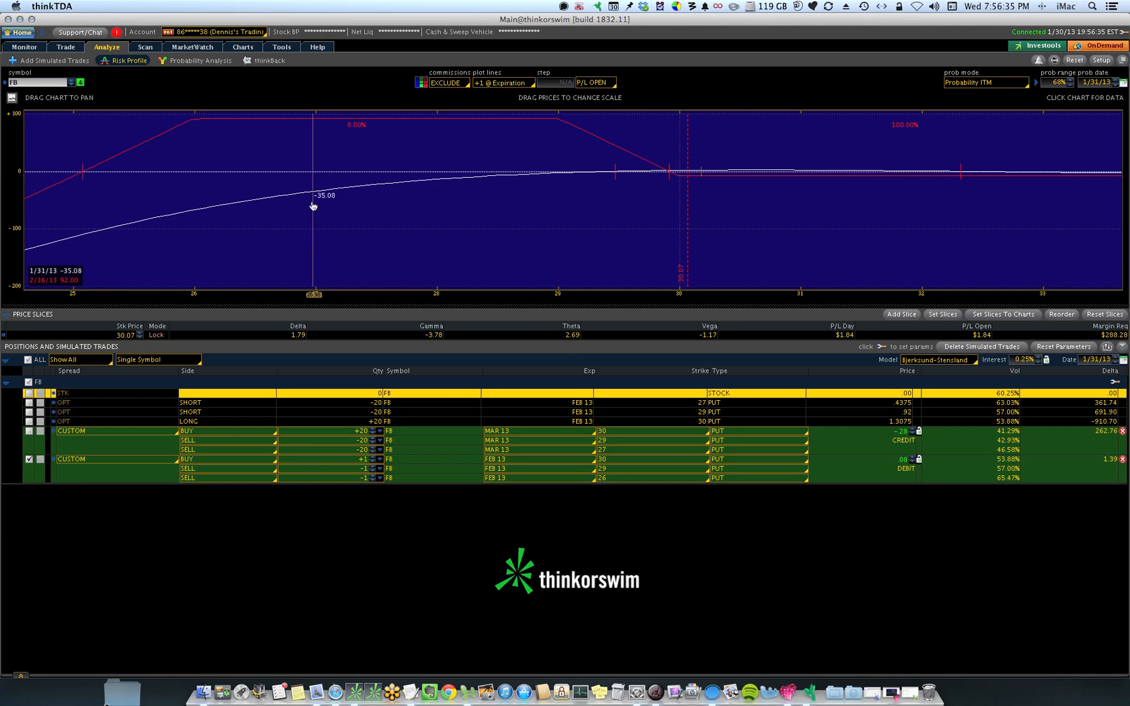
pyautogui.moveTo(303, 245)
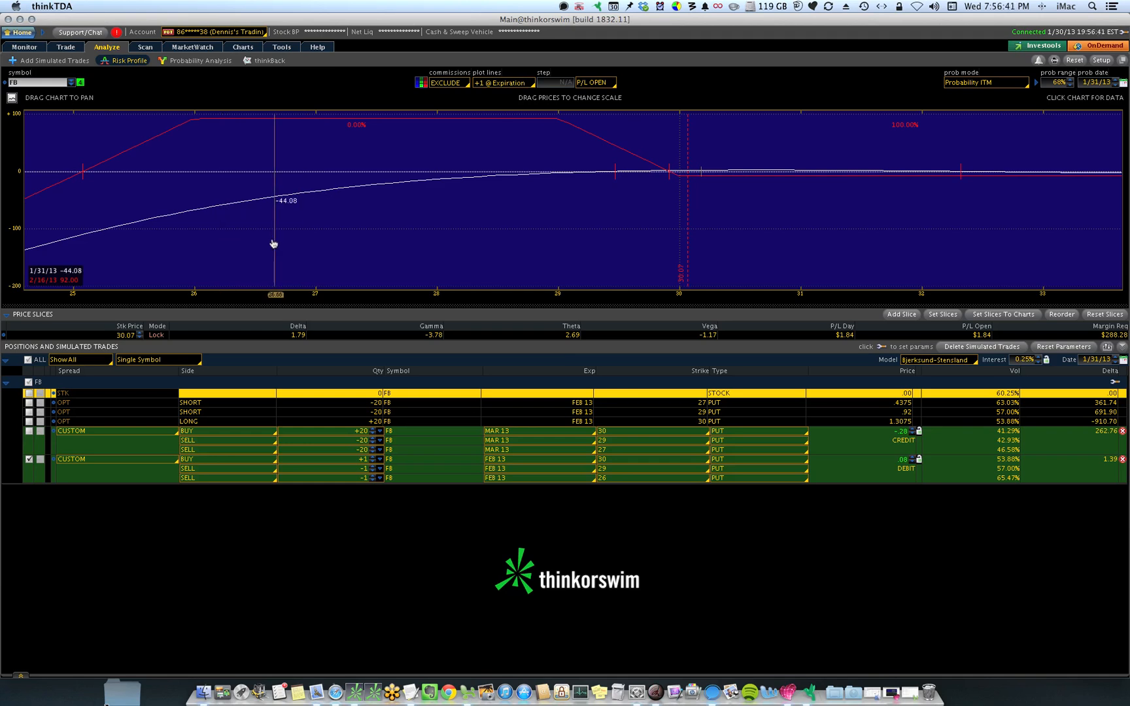
pyautogui.moveTo(76, 236)
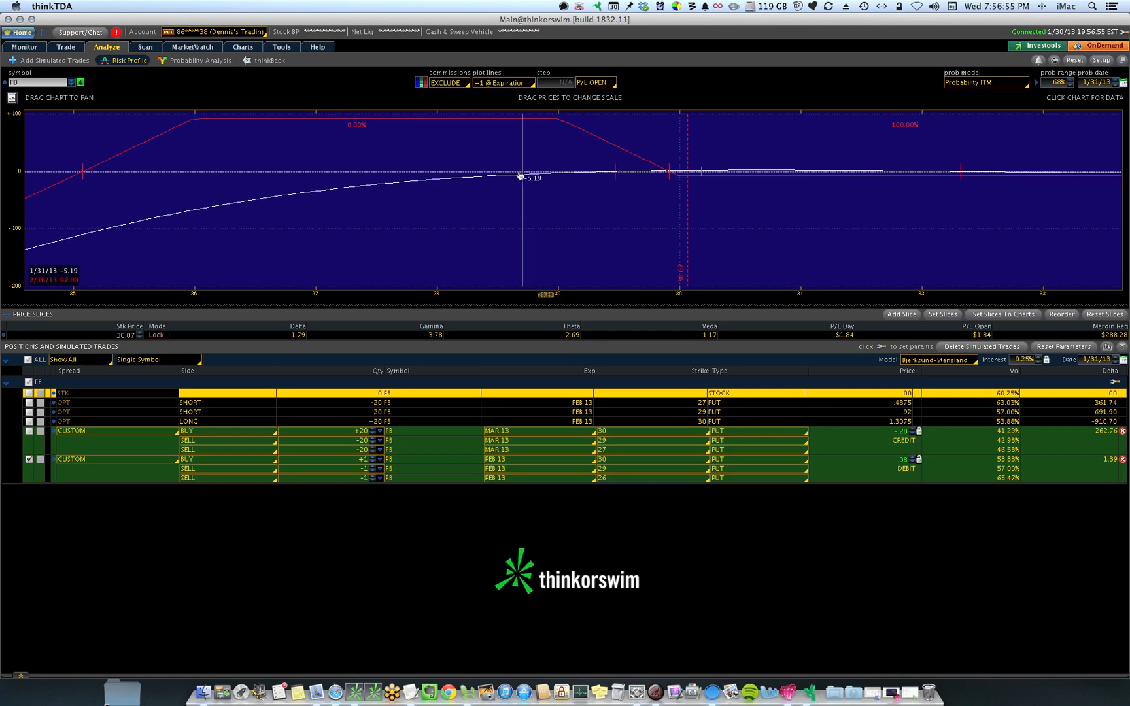
pyautogui.moveTo(859, 213)
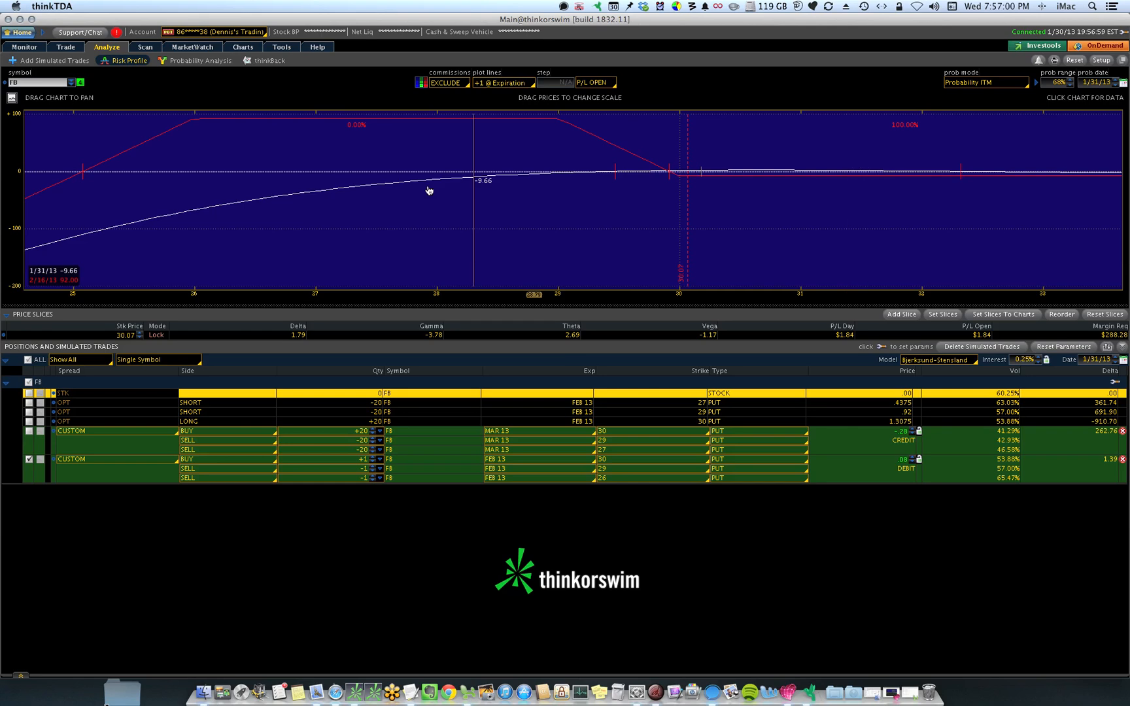
pyautogui.moveTo(539, 179)
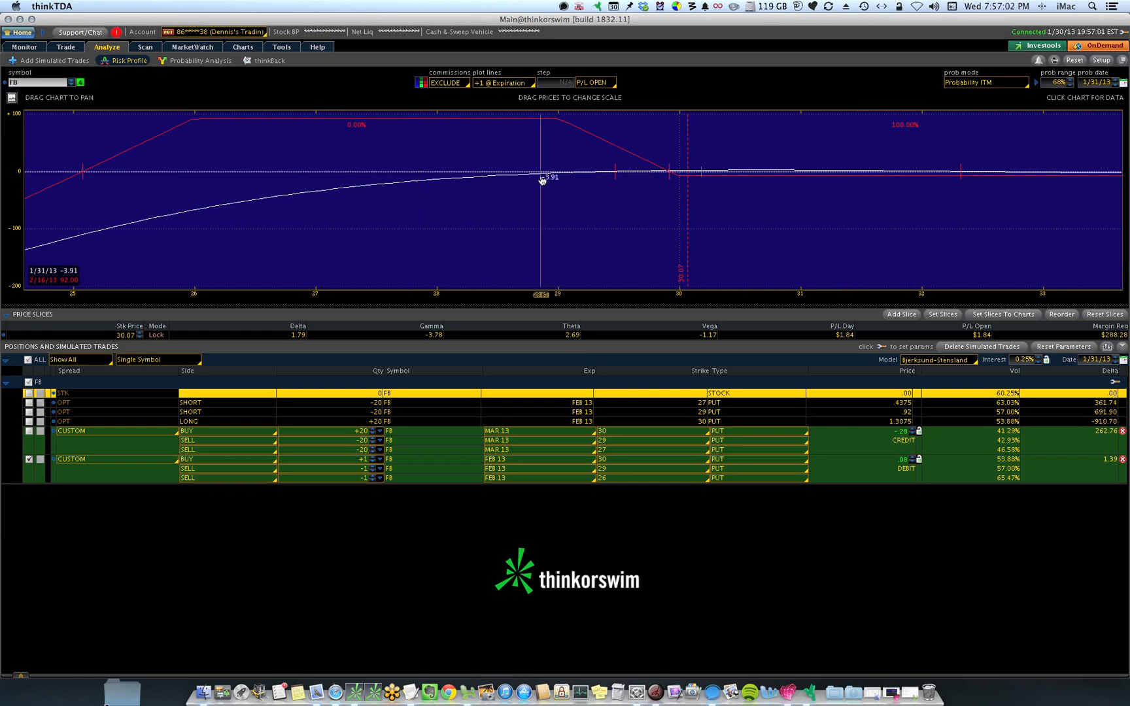
pyautogui.moveTo(455, 181)
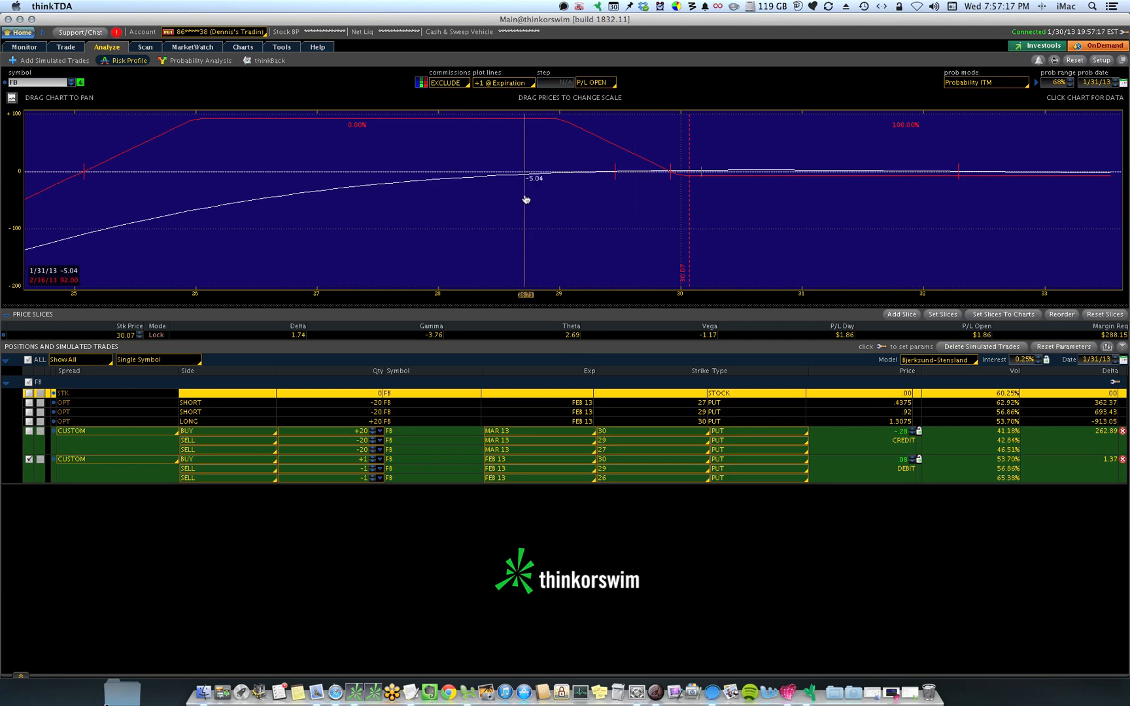
pyautogui.moveTo(618, 206)
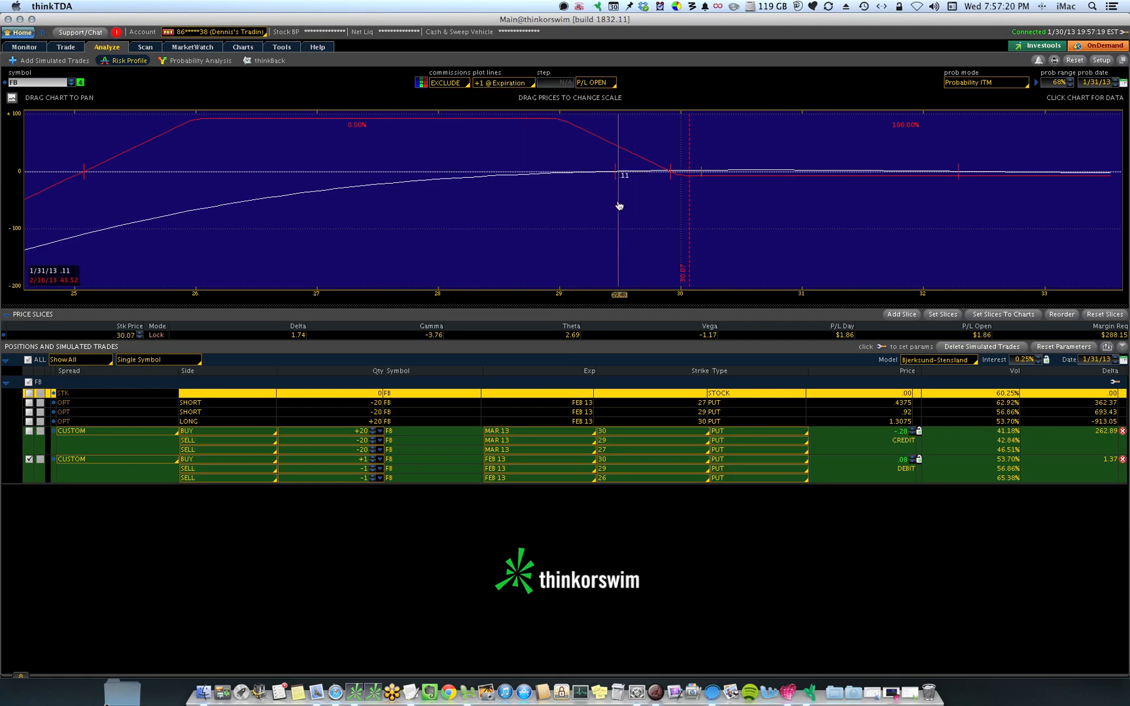
pyautogui.moveTo(333, 170)
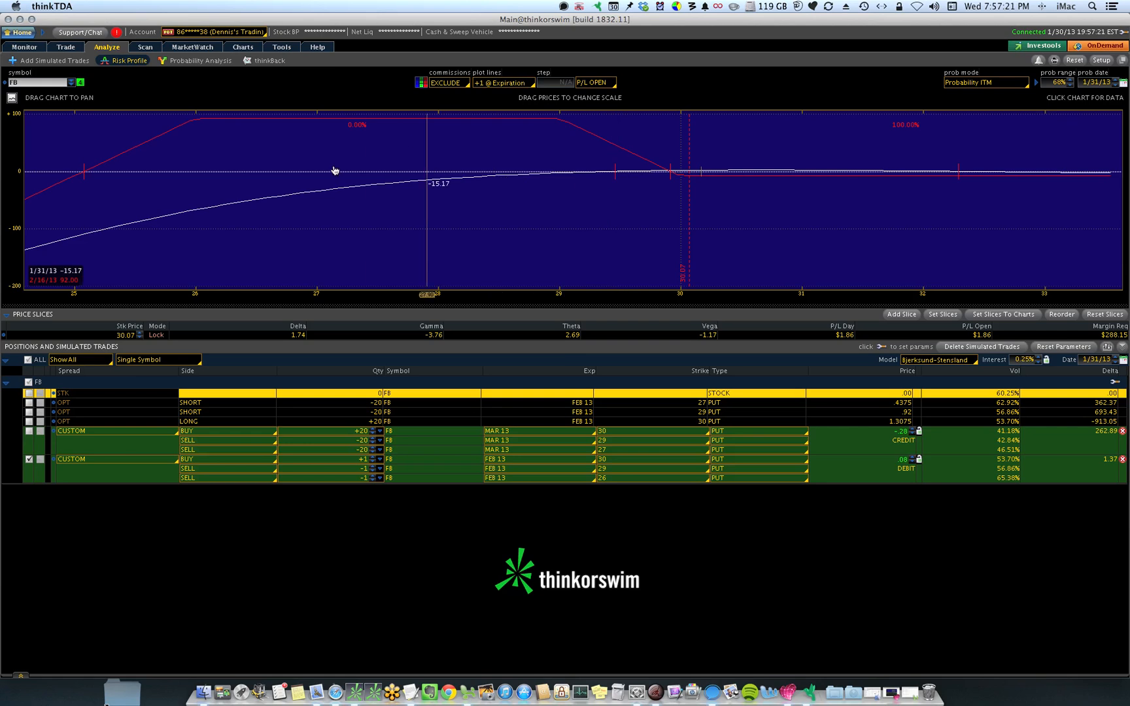
pyautogui.moveTo(467, 181)
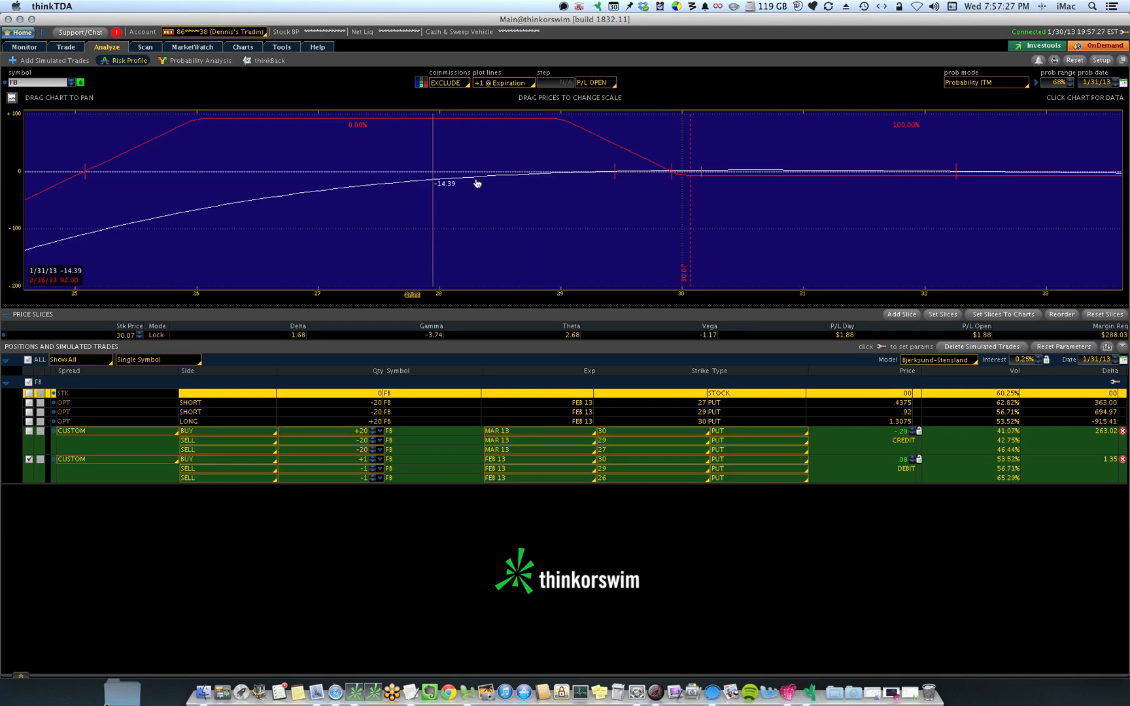
pyautogui.moveTo(585, 222)
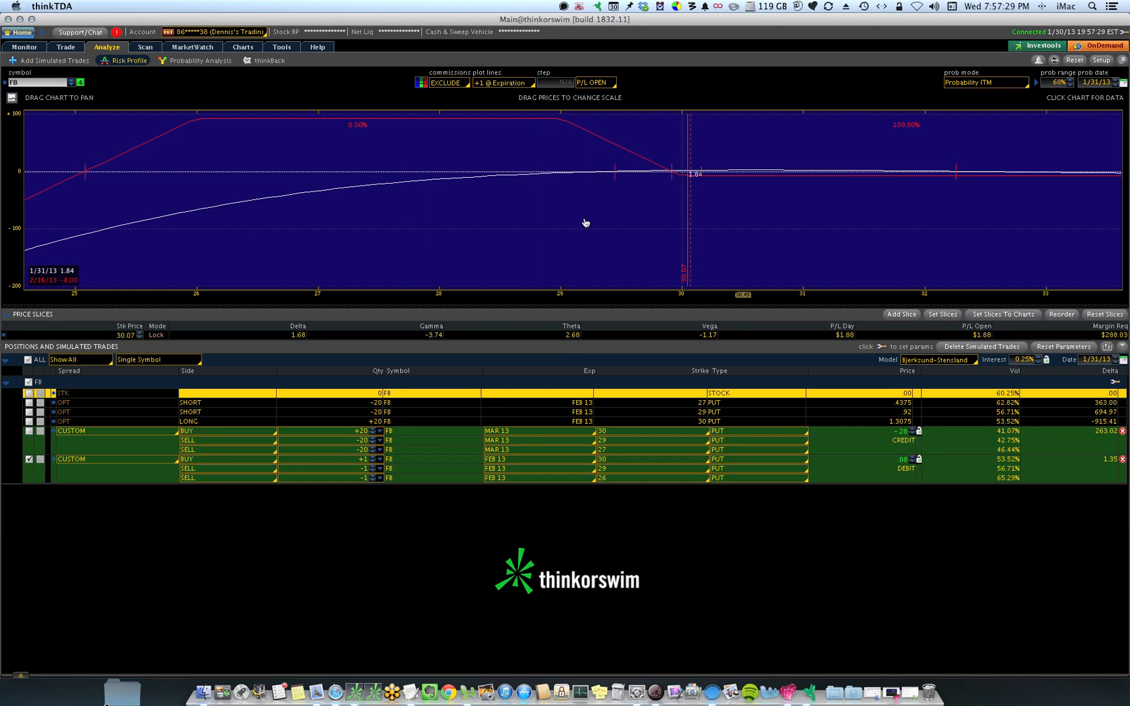
pyautogui.moveTo(245, 210)
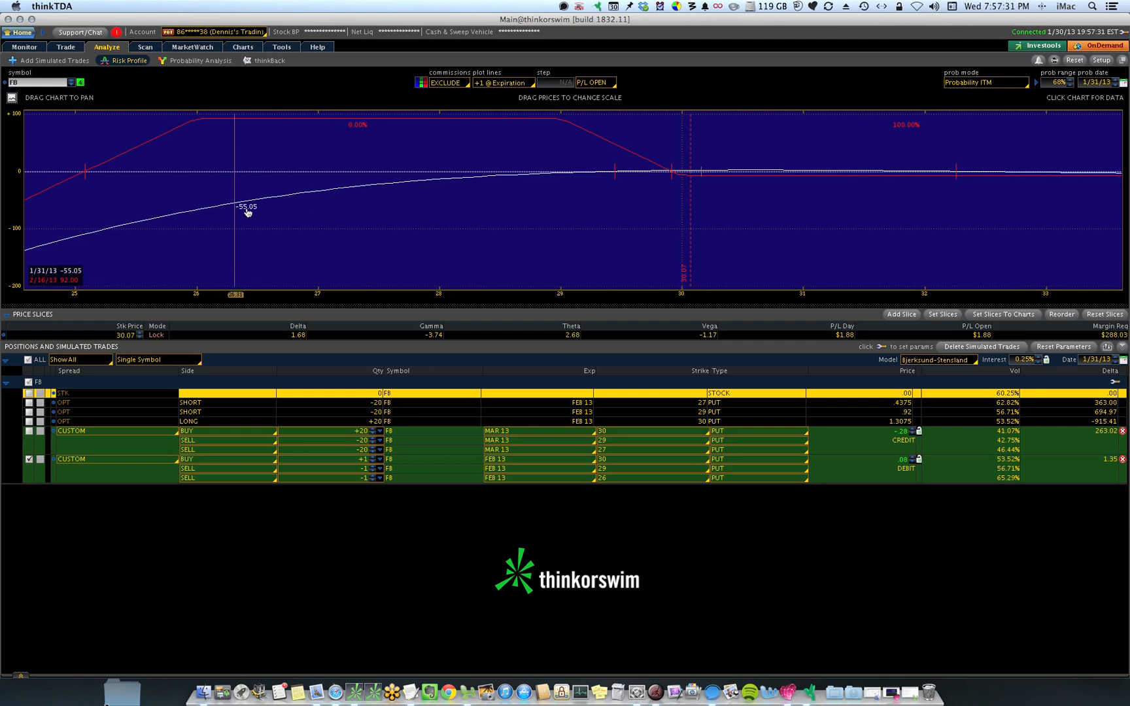
pyautogui.moveTo(428, 186)
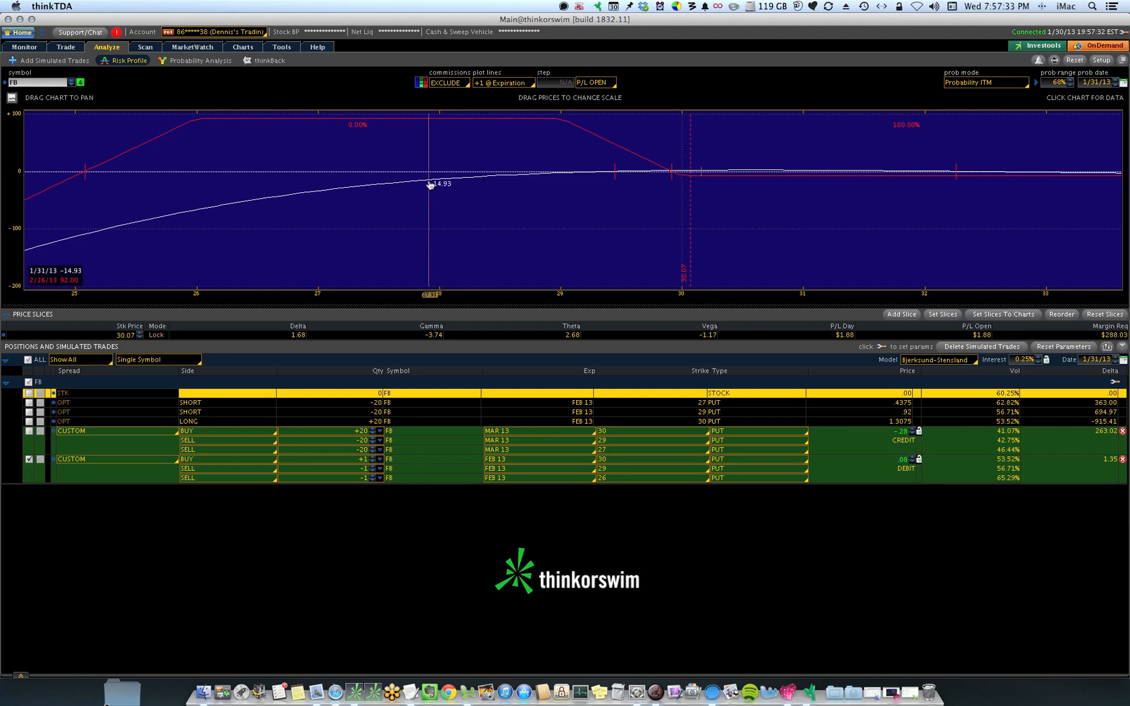
pyautogui.moveTo(431, 176)
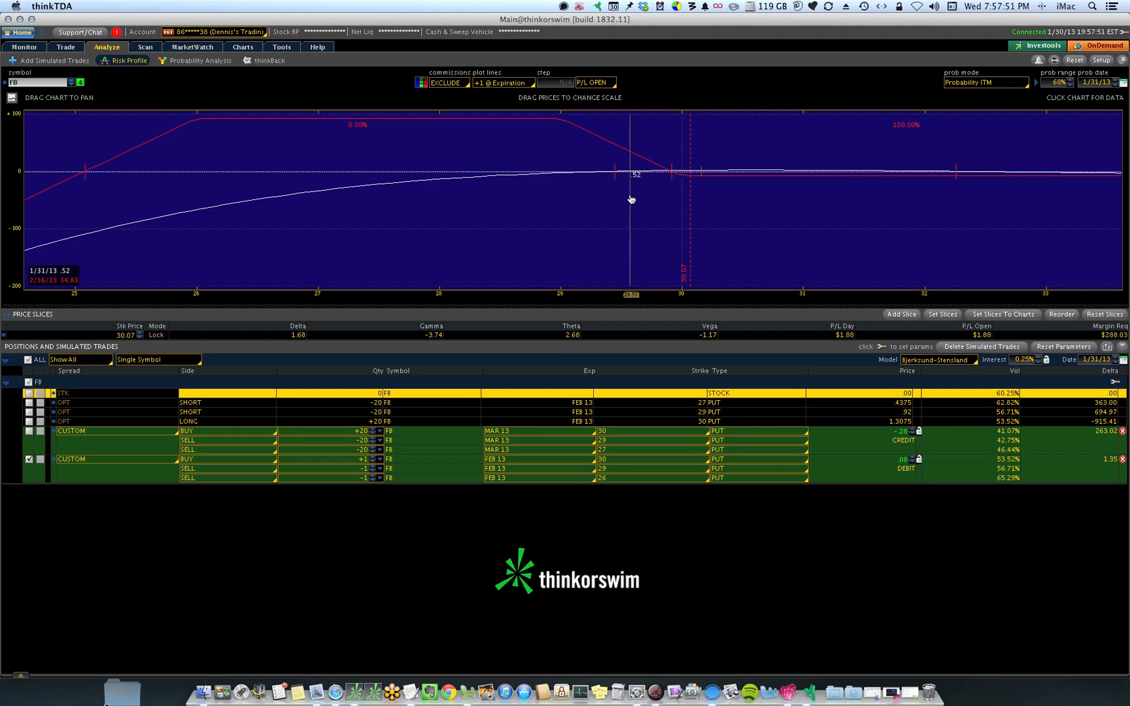
pyautogui.moveTo(461, 176)
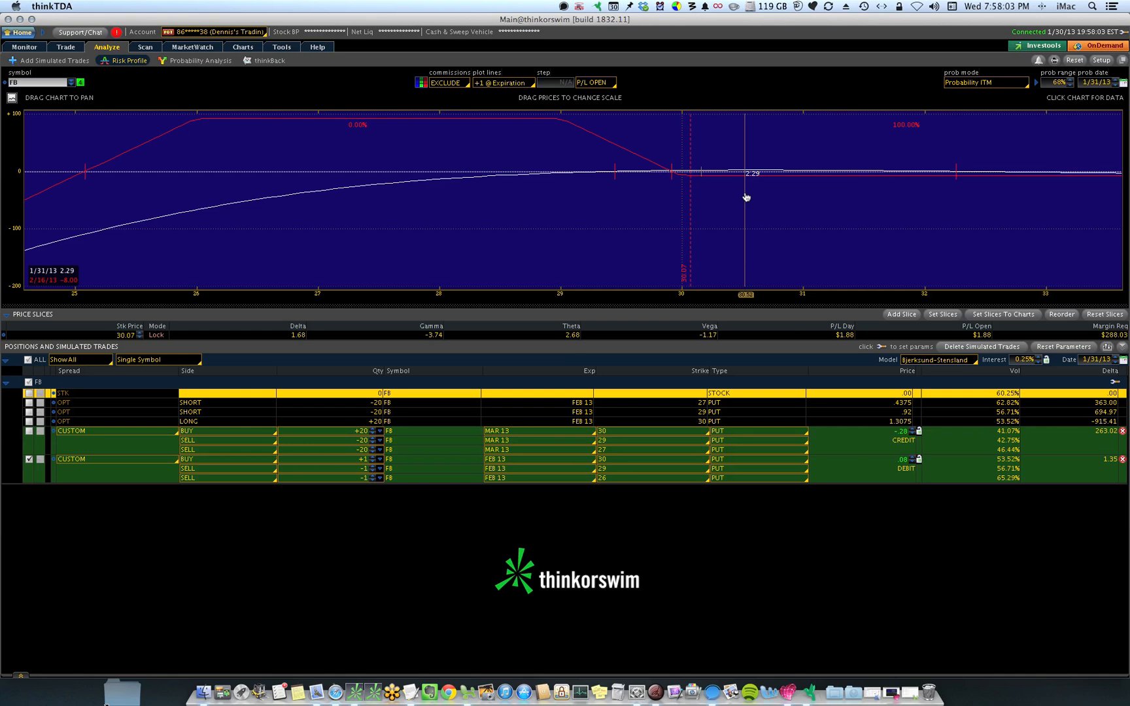
pyautogui.moveTo(729, 196)
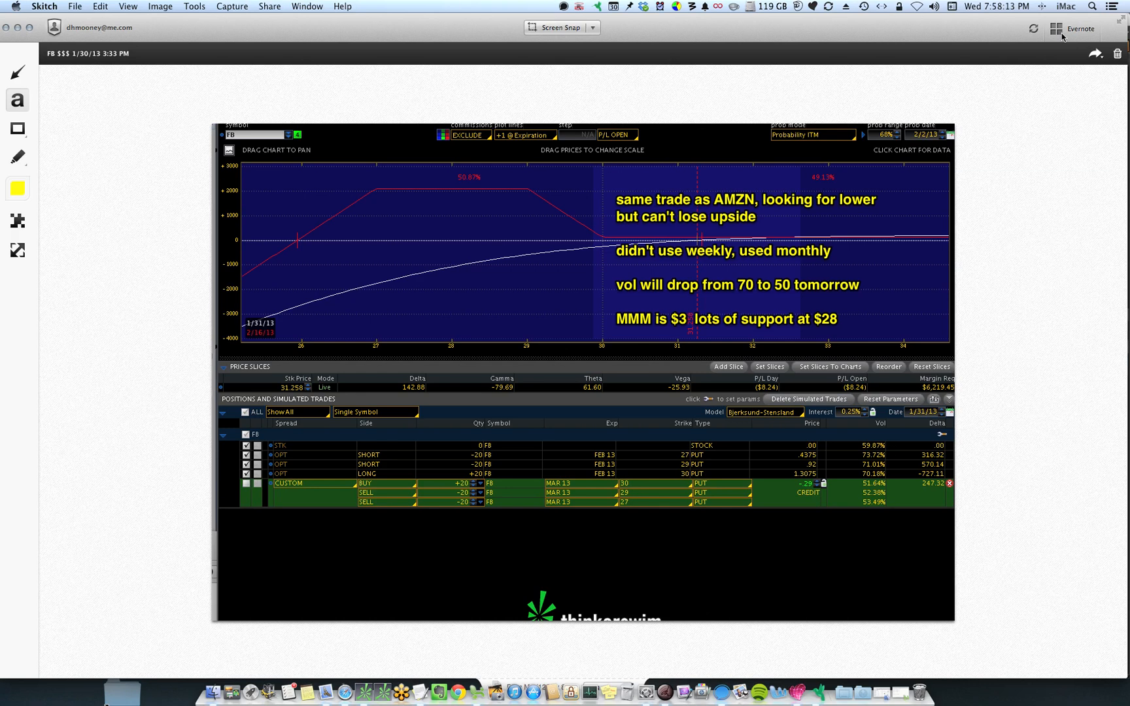
# Return to the gallery of saved Skitch notes.
pyautogui.click(1057, 27)
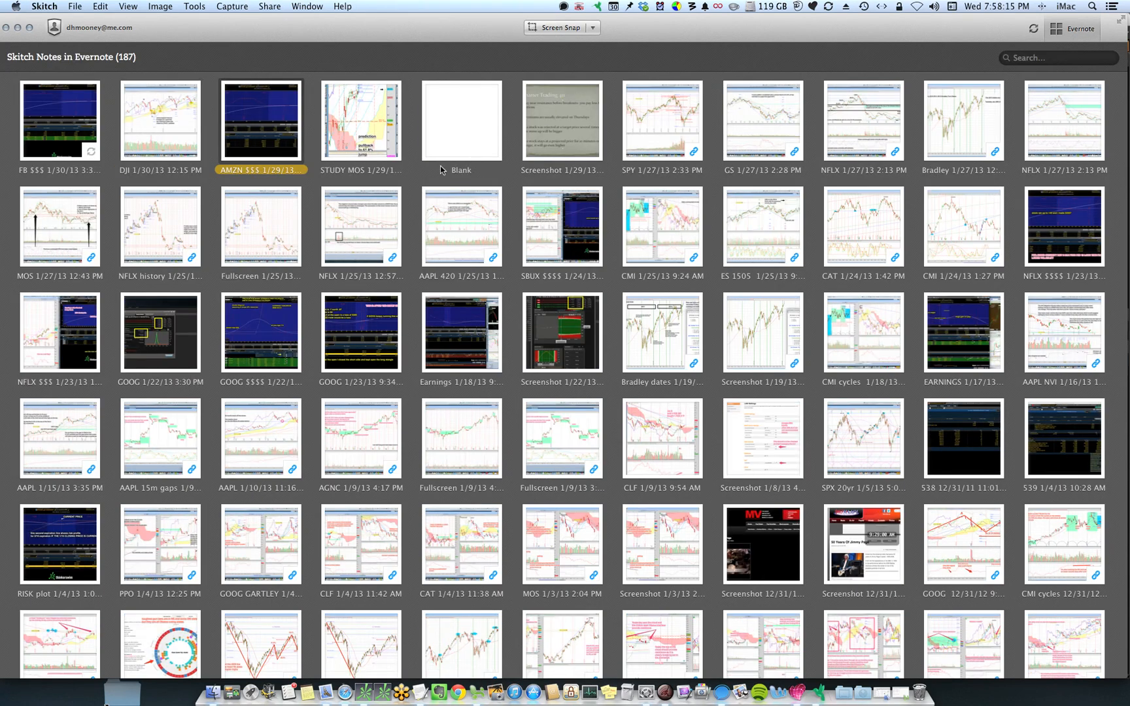
# Open the AMZN $$$ 1/29/13 note showing the earlier Amazon trade.
pyautogui.doubleClick(259, 121)
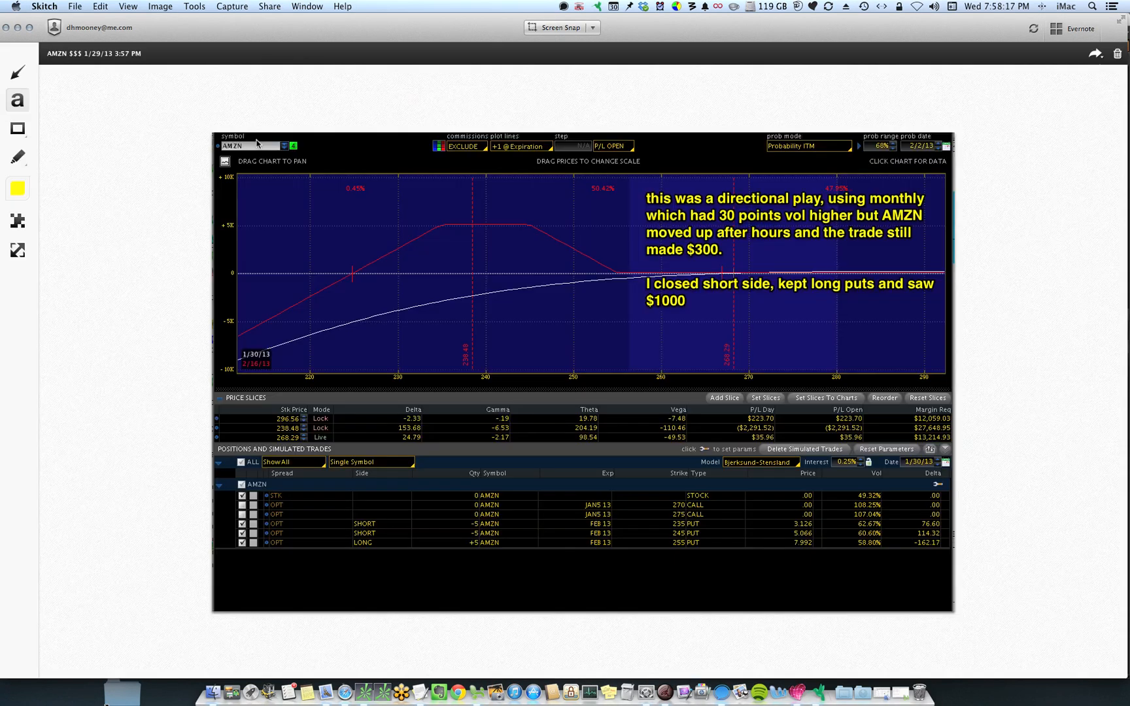
pyautogui.write('a')
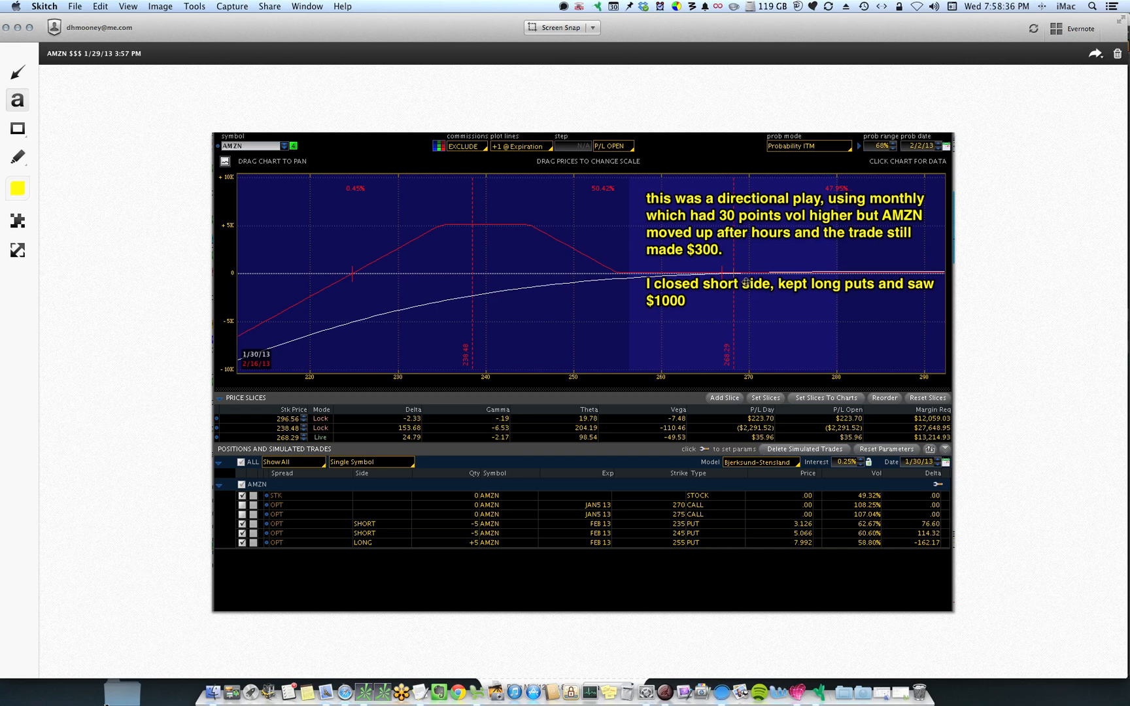
pyautogui.moveTo(848, 269)
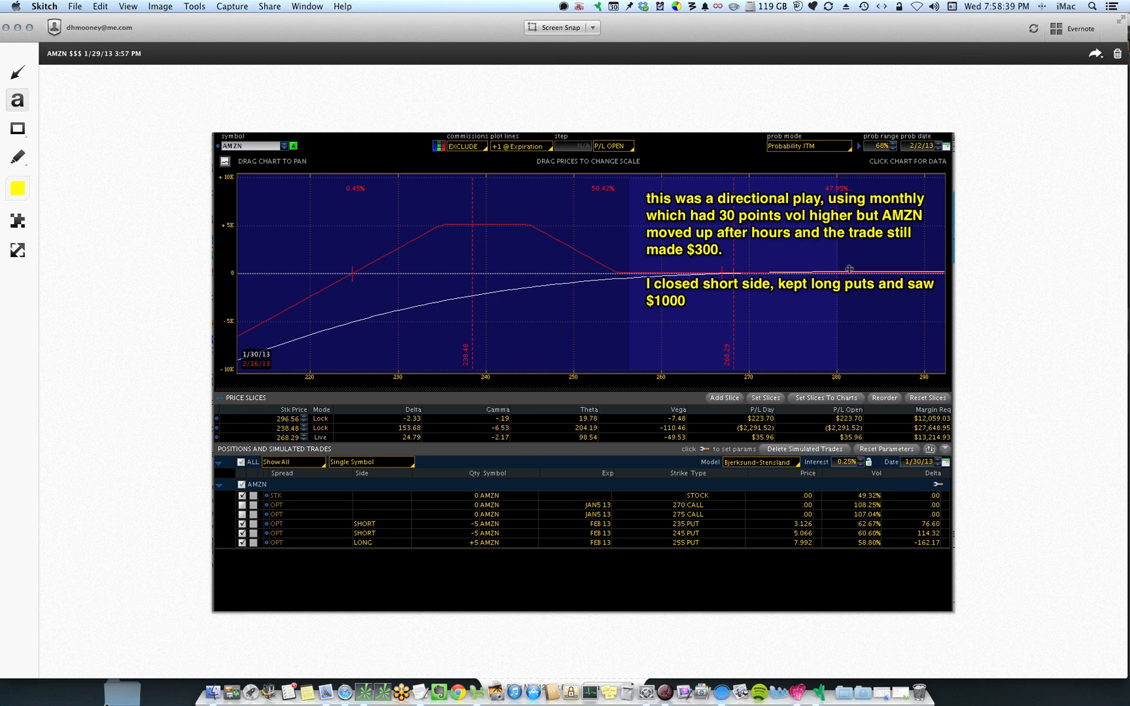